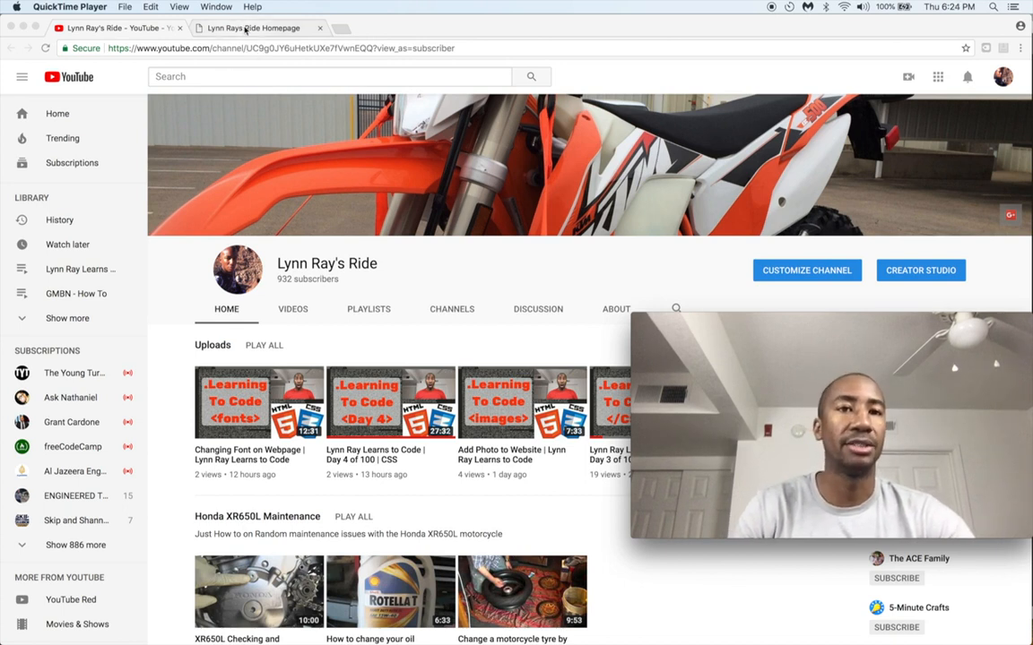
# Switch from the YouTube channel tab to the local Lynn Rays Ride homepage
pyautogui.click(260, 29)
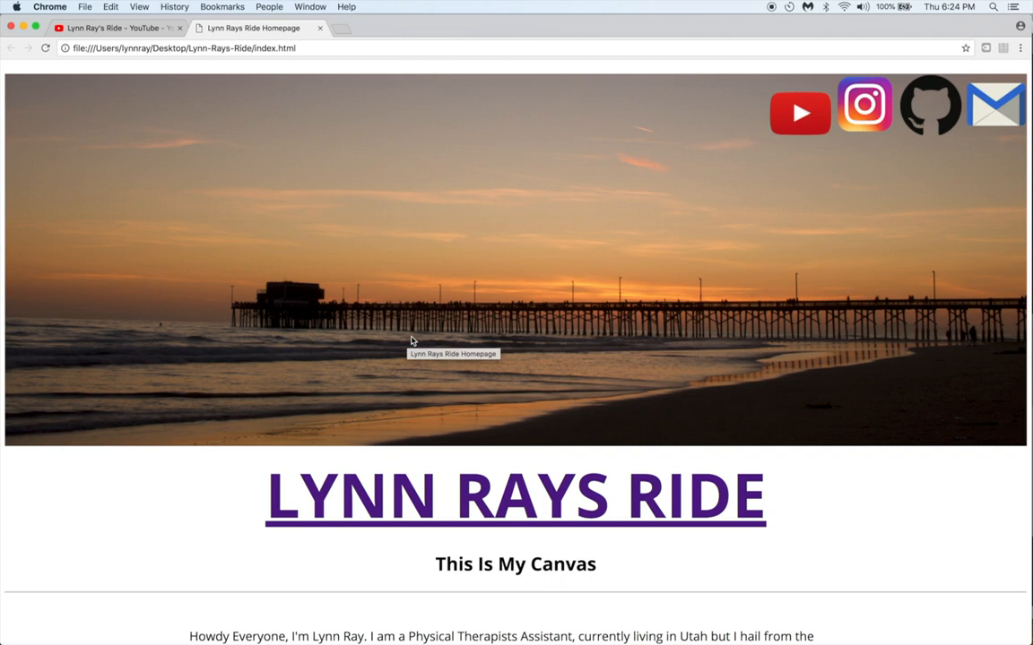
pyautogui.moveTo(710, 100)
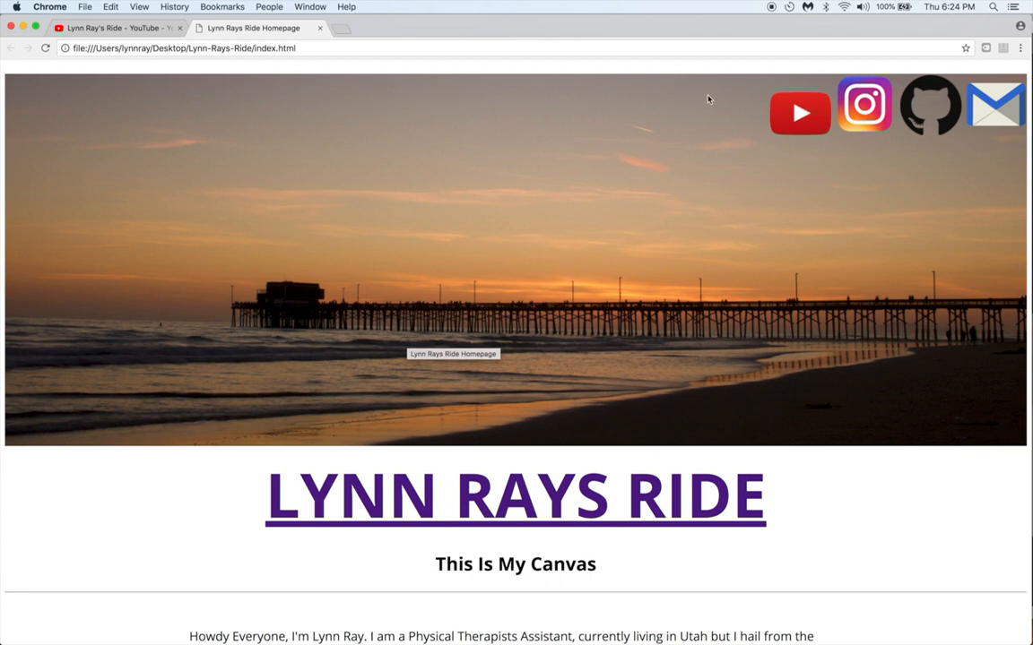
pyautogui.moveTo(850, 110)
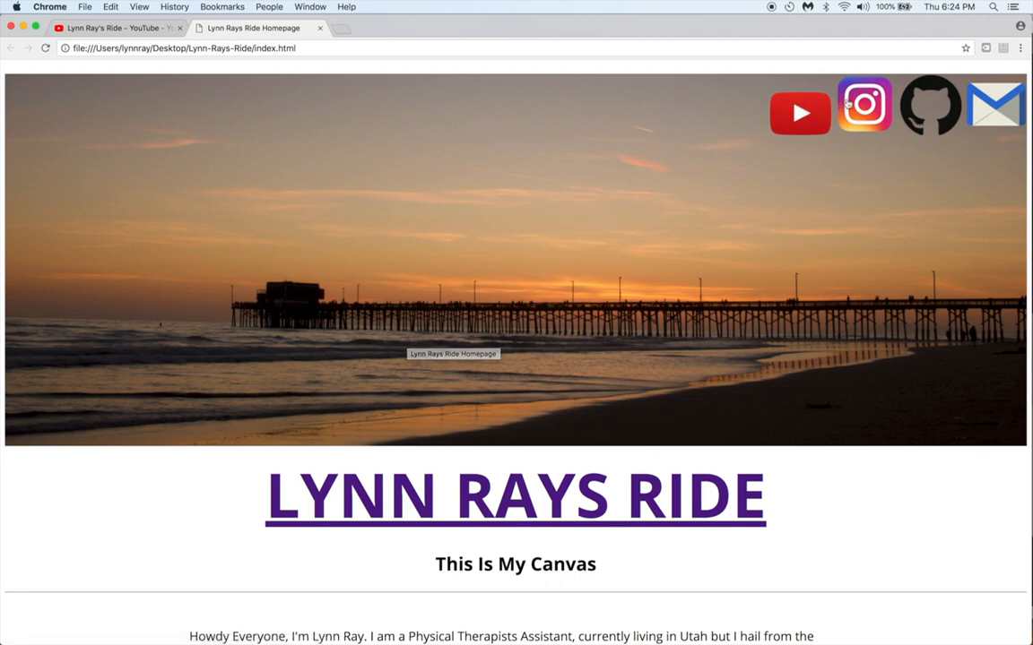
pyautogui.moveTo(681, 106)
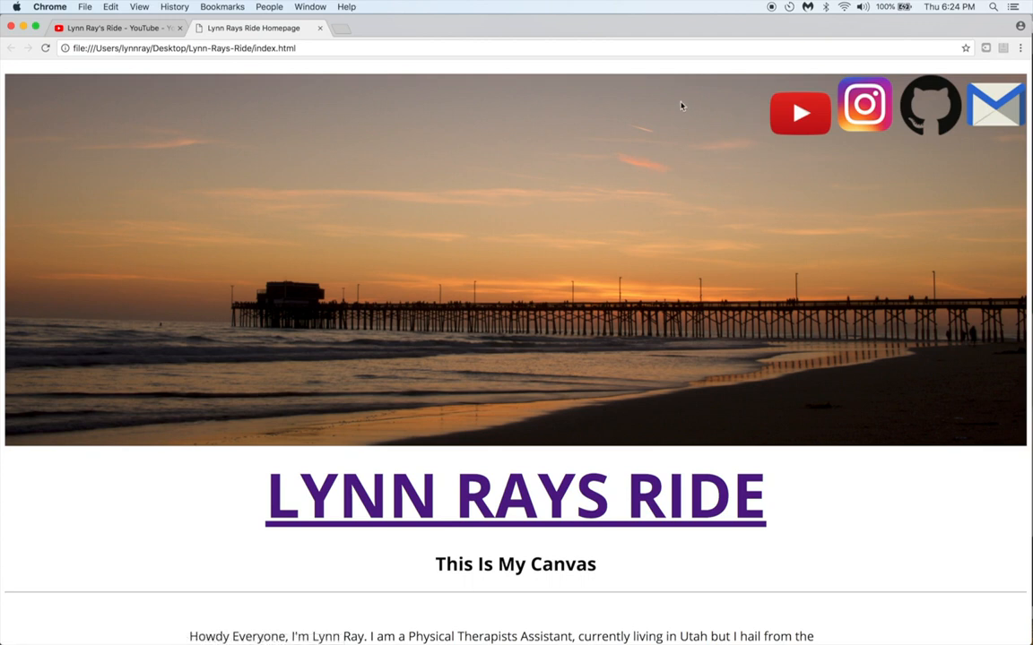
pyautogui.moveTo(726, 93)
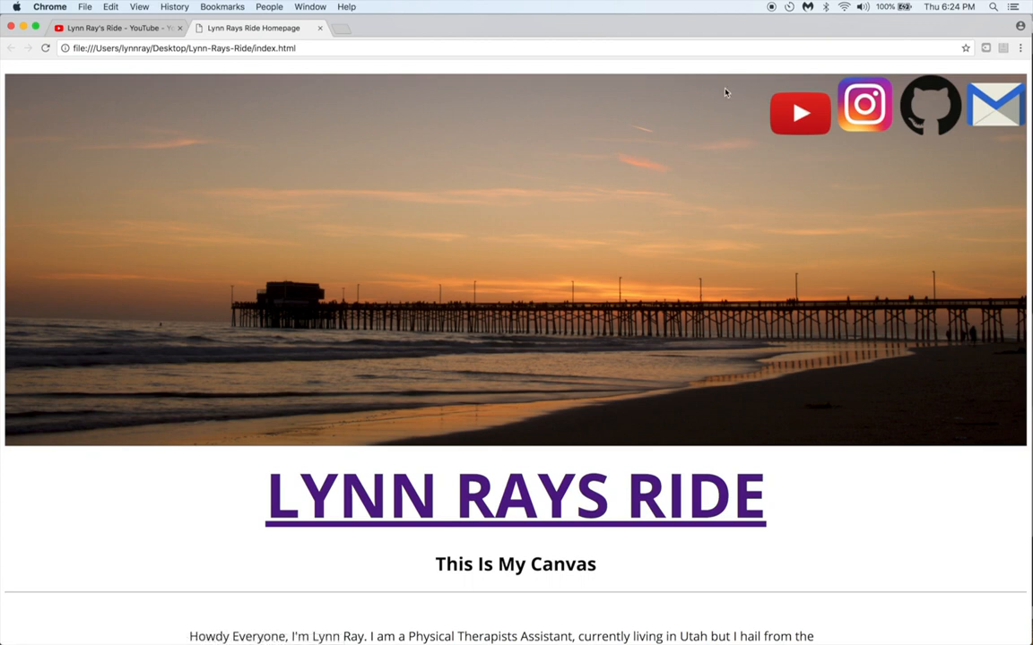
pyautogui.moveTo(769, 93)
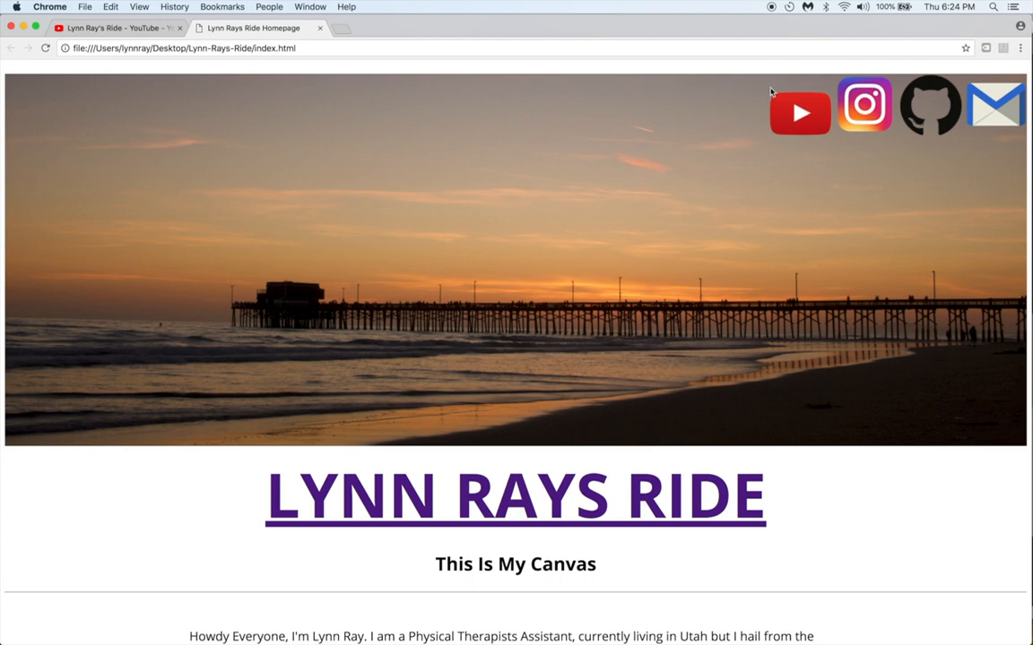
pyautogui.moveTo(918, 88)
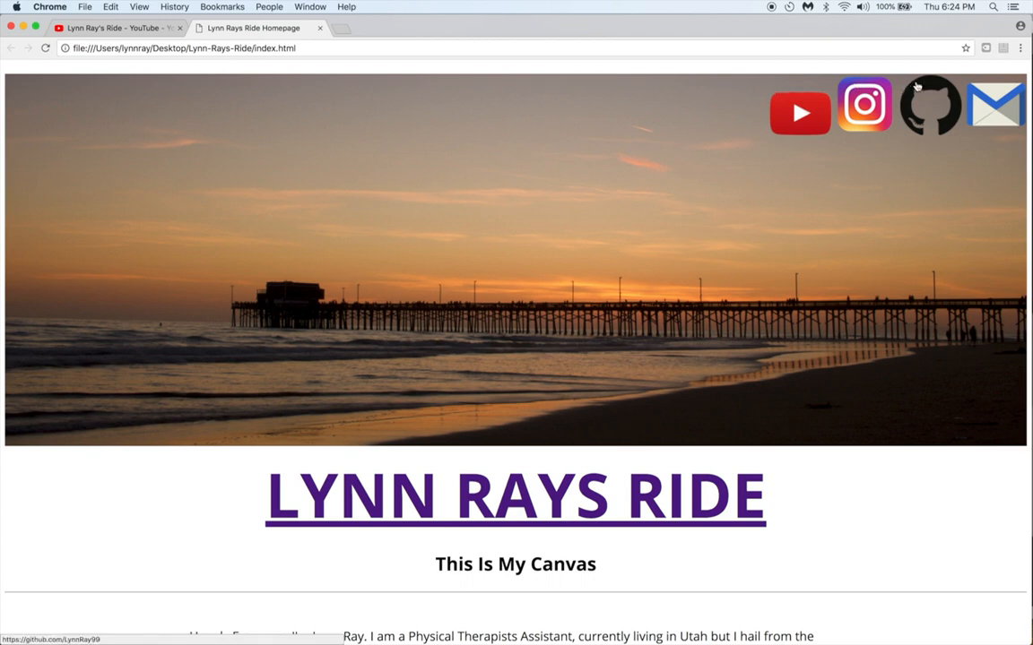
pyautogui.moveTo(728, 154)
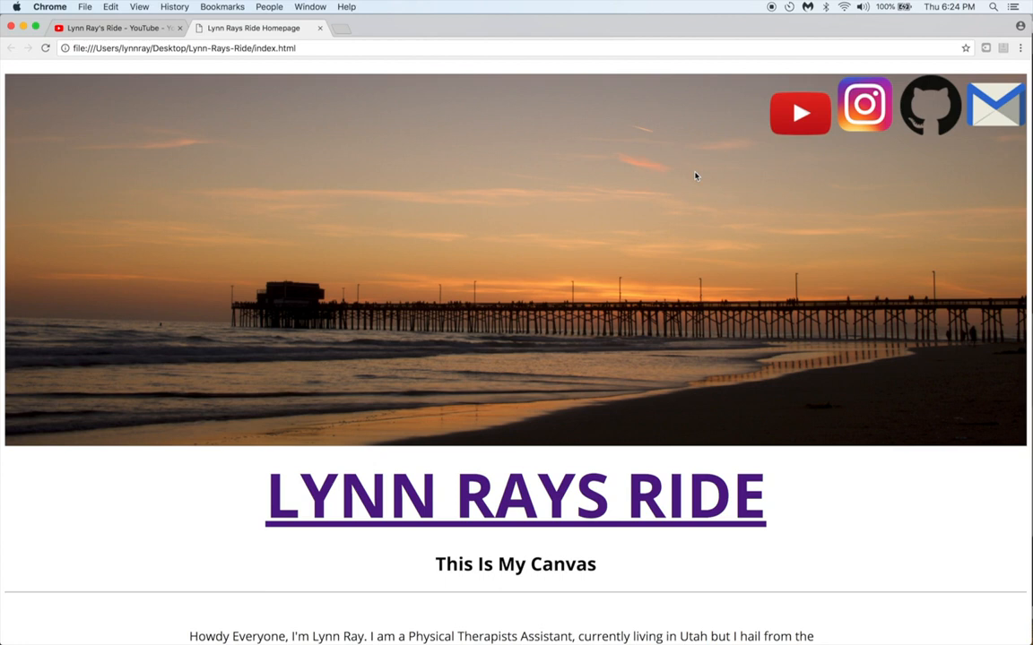
pyautogui.moveTo(744, 130)
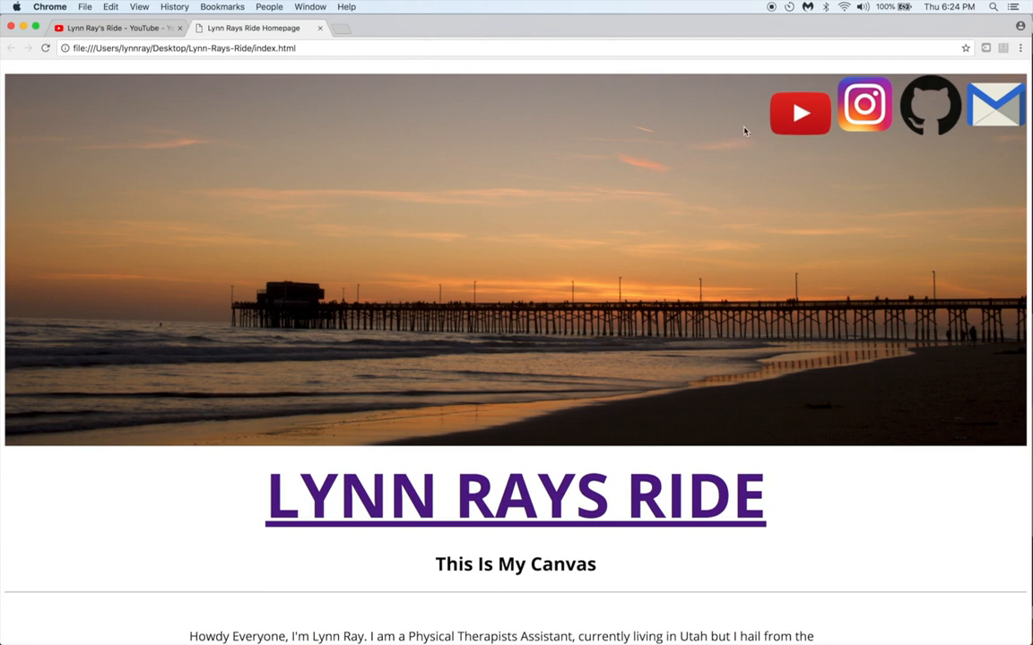
pyautogui.moveTo(609, 222)
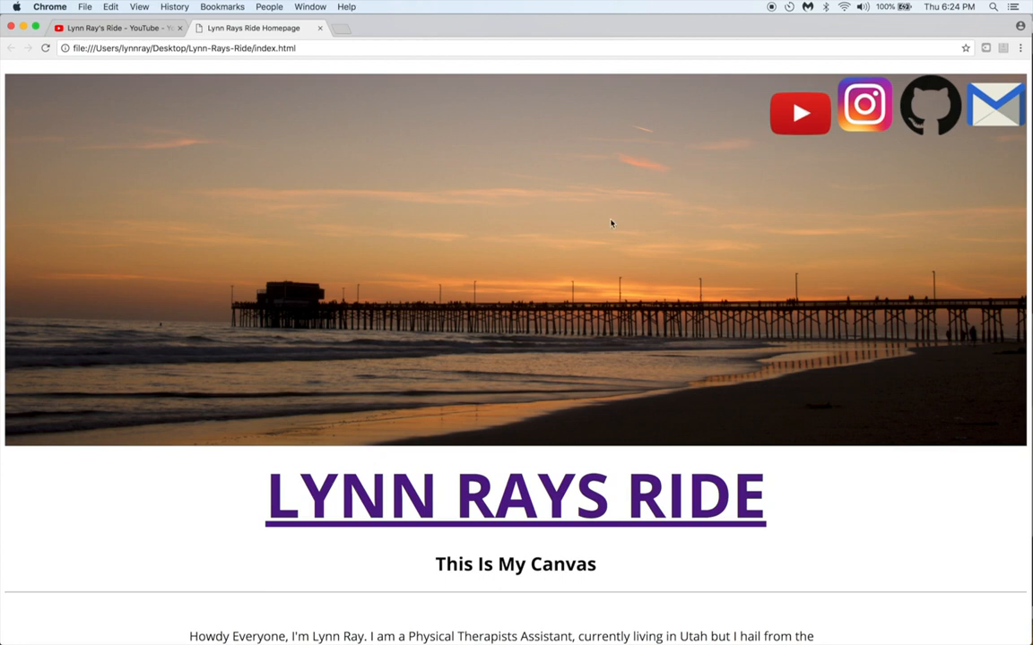
pyautogui.moveTo(755, 108)
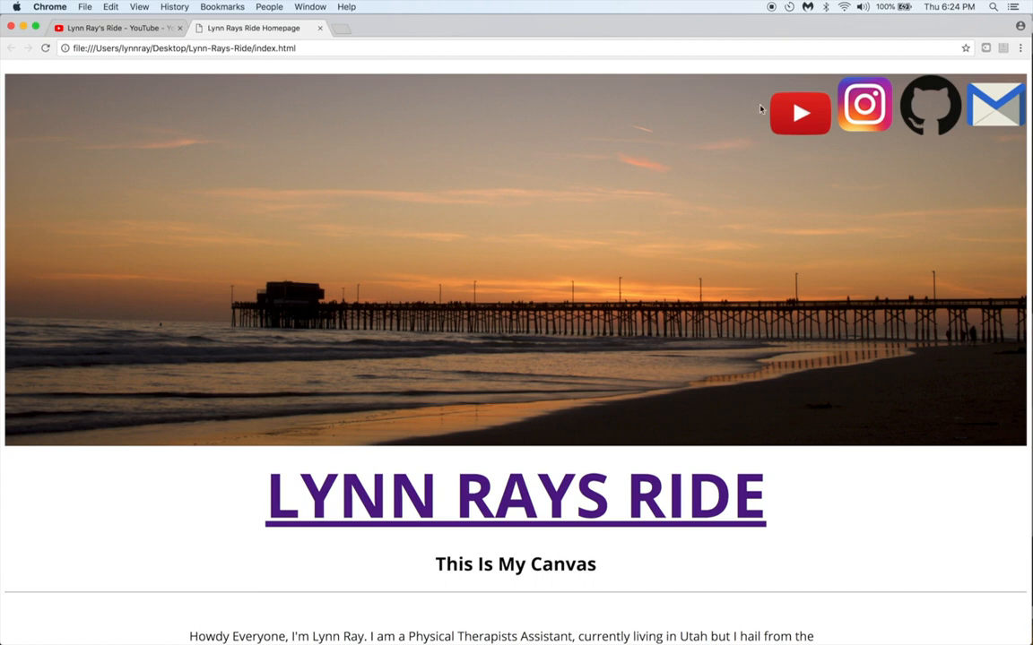
pyautogui.moveTo(800, 115)
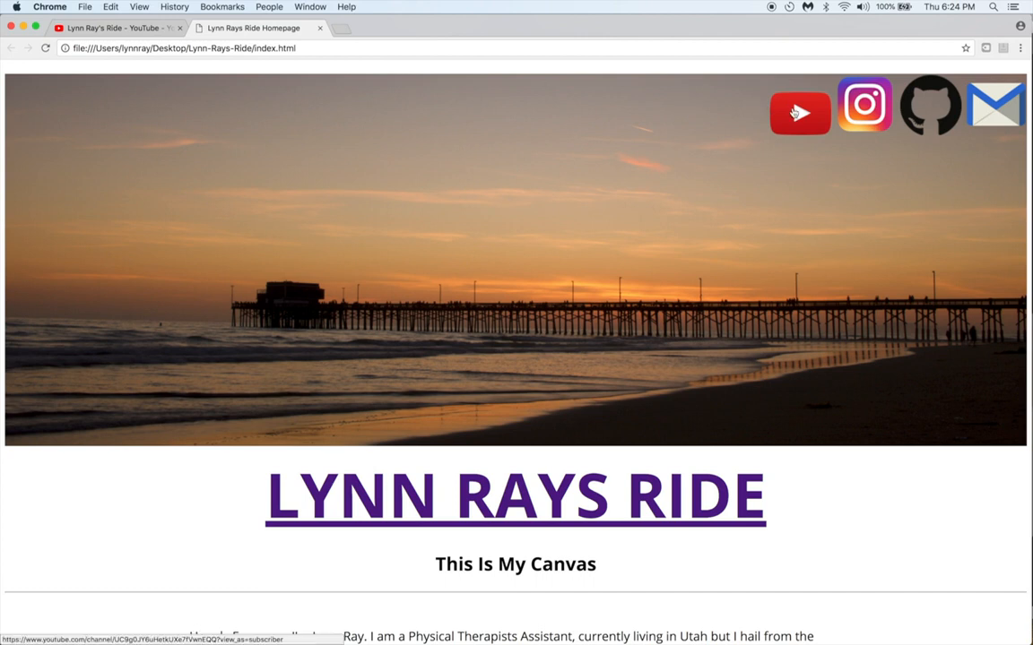
pyautogui.moveTo(821, 113)
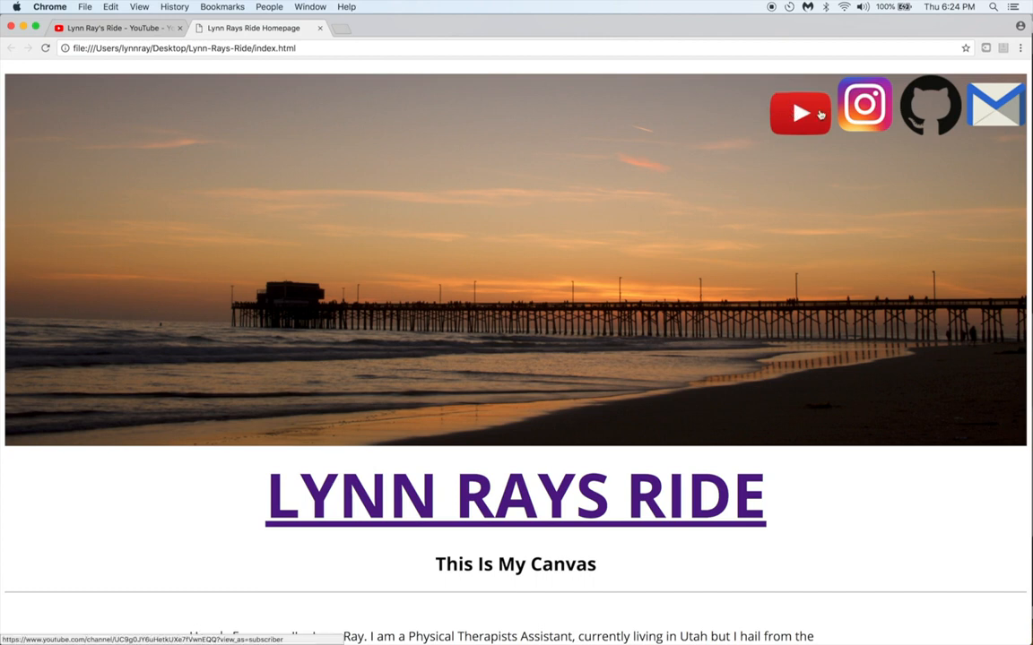
pyautogui.moveTo(889, 115)
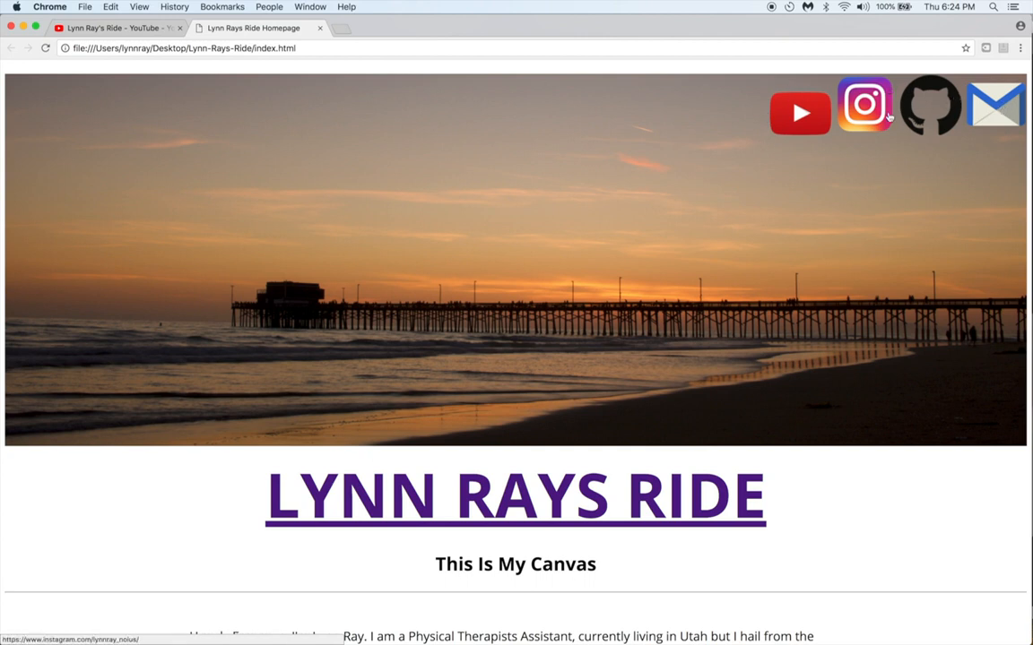
pyautogui.moveTo(805, 115)
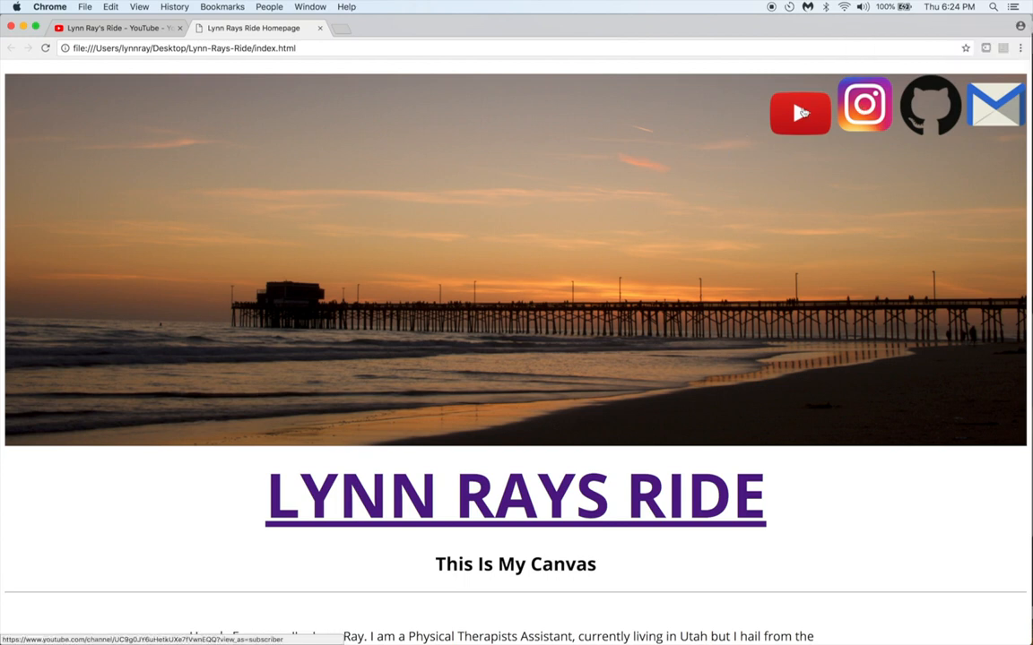
pyautogui.moveTo(690, 636)
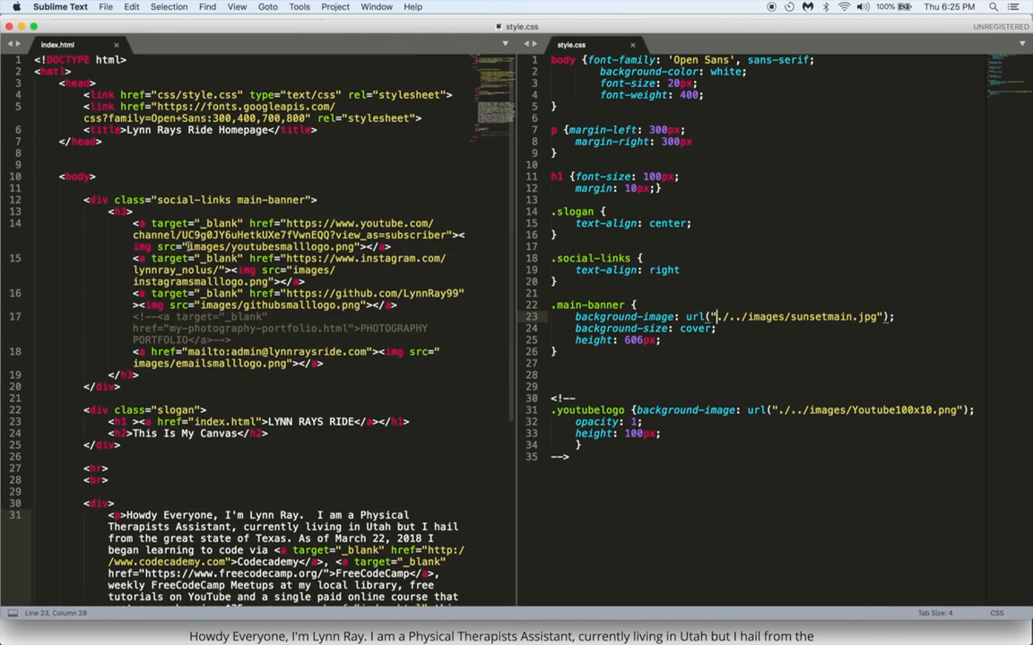
pyautogui.moveTo(378, 484)
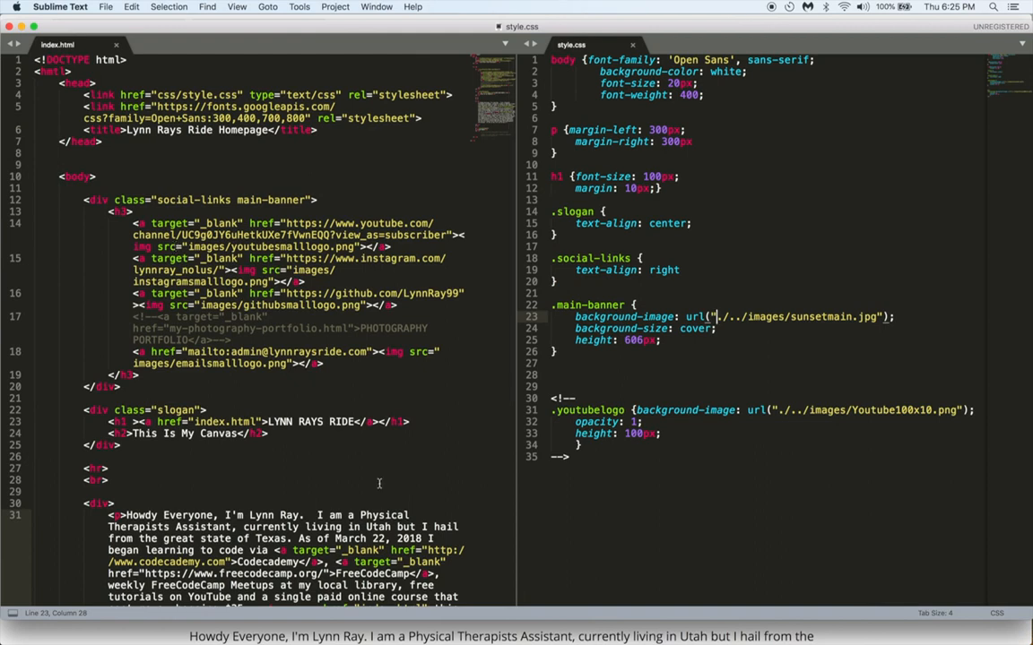
pyautogui.moveTo(642, 376)
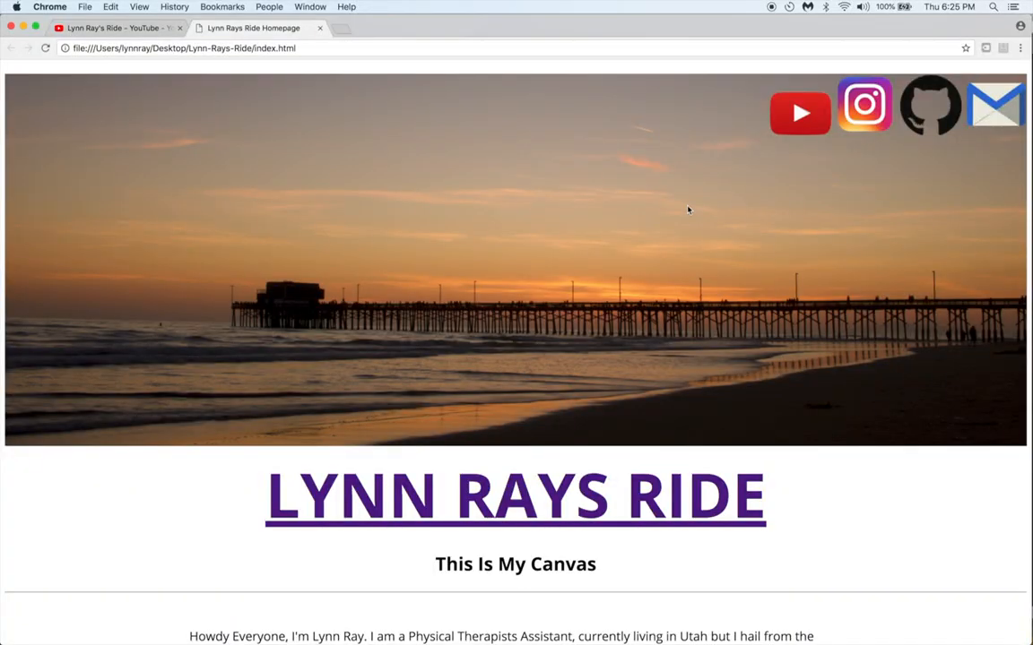
pyautogui.moveTo(727, 144)
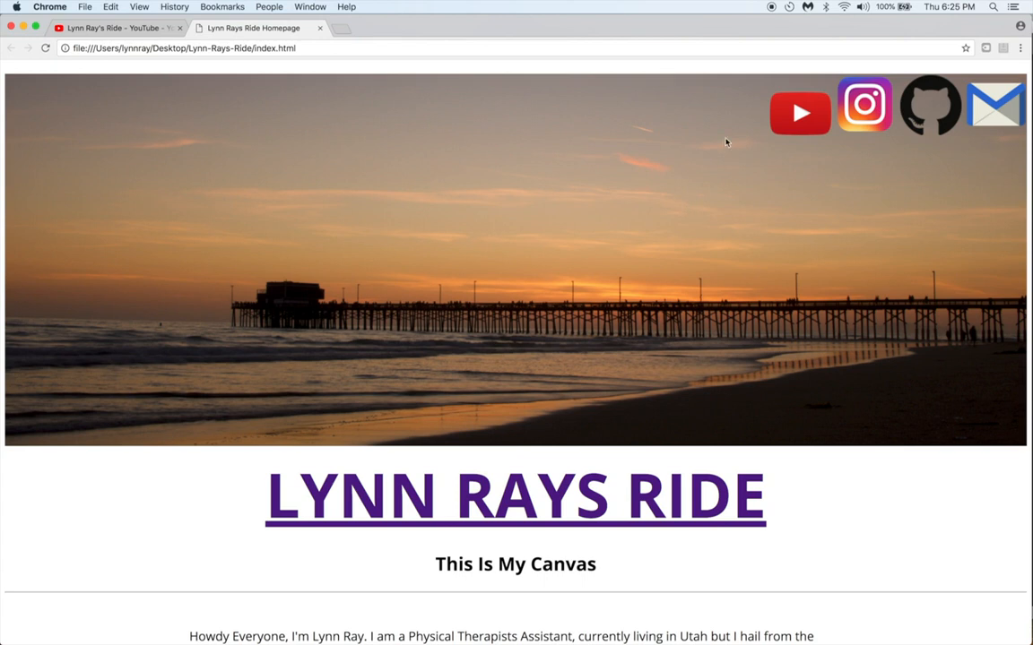
pyautogui.moveTo(523, 185)
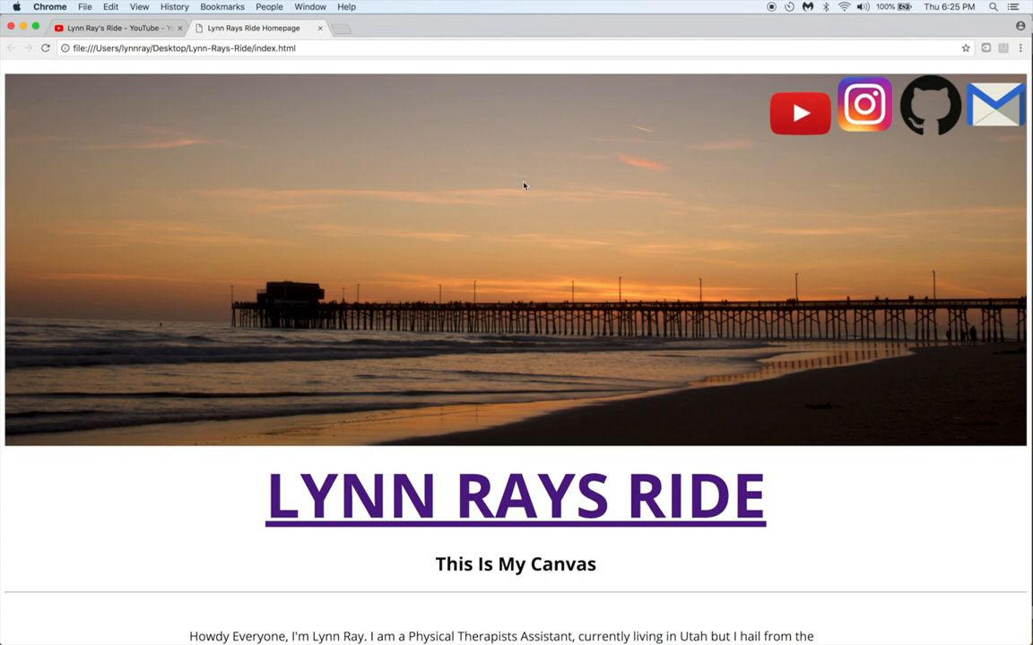
pyautogui.moveTo(414, 215)
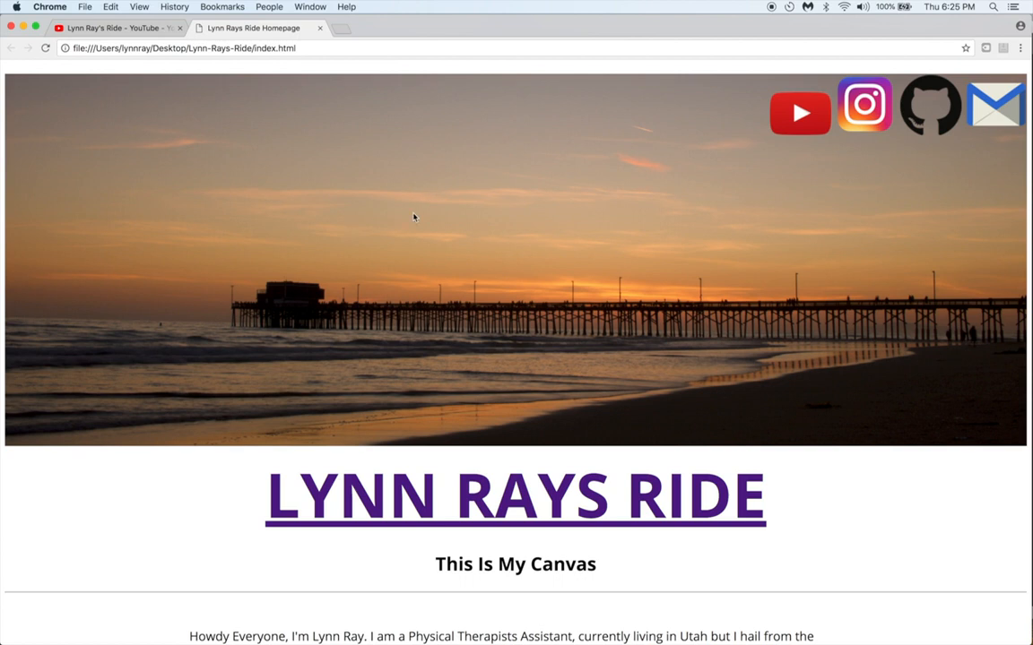
pyautogui.moveTo(621, 125)
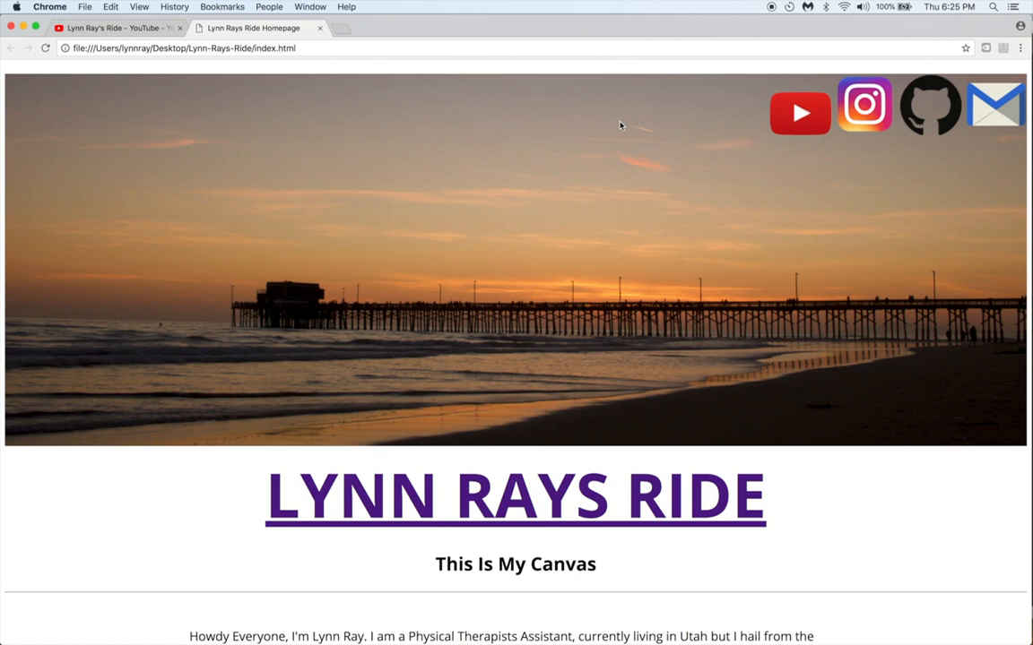
pyautogui.moveTo(760, 115)
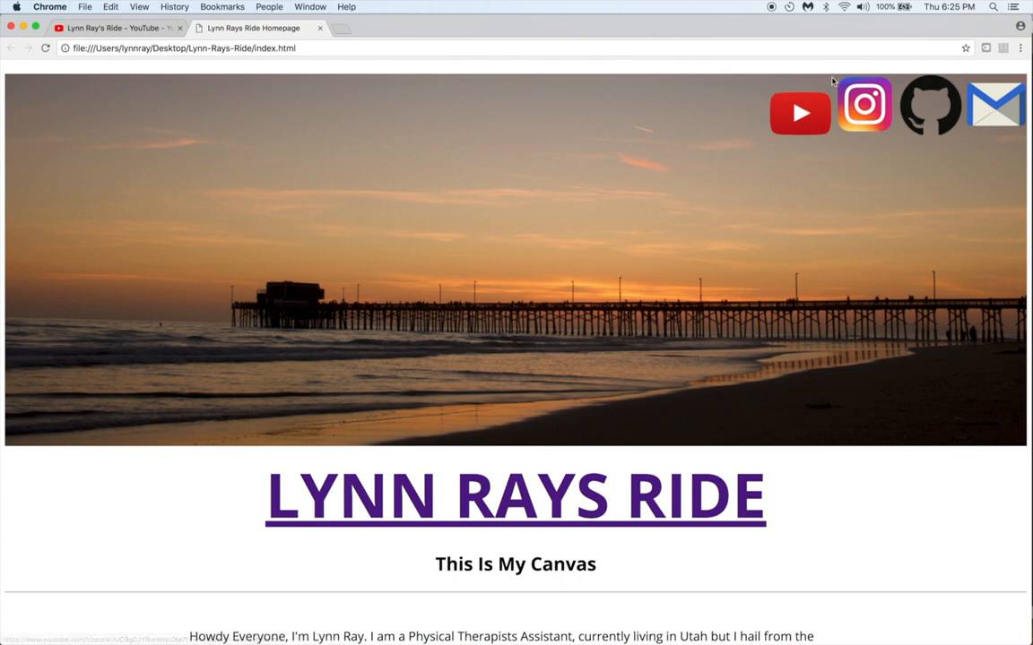
pyautogui.moveTo(843, 99)
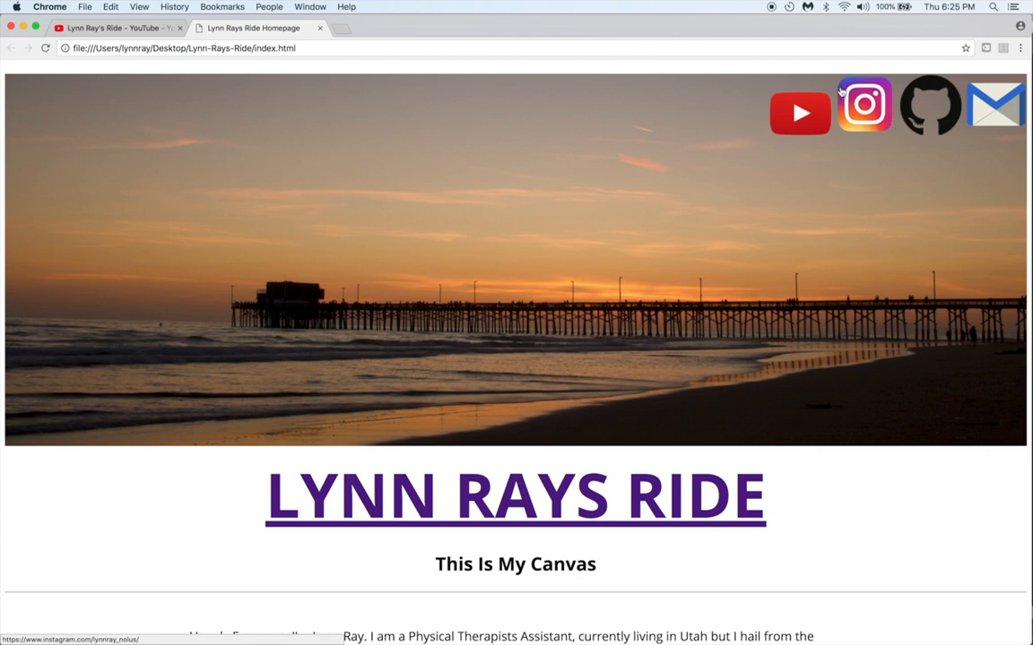
pyautogui.moveTo(828, 122)
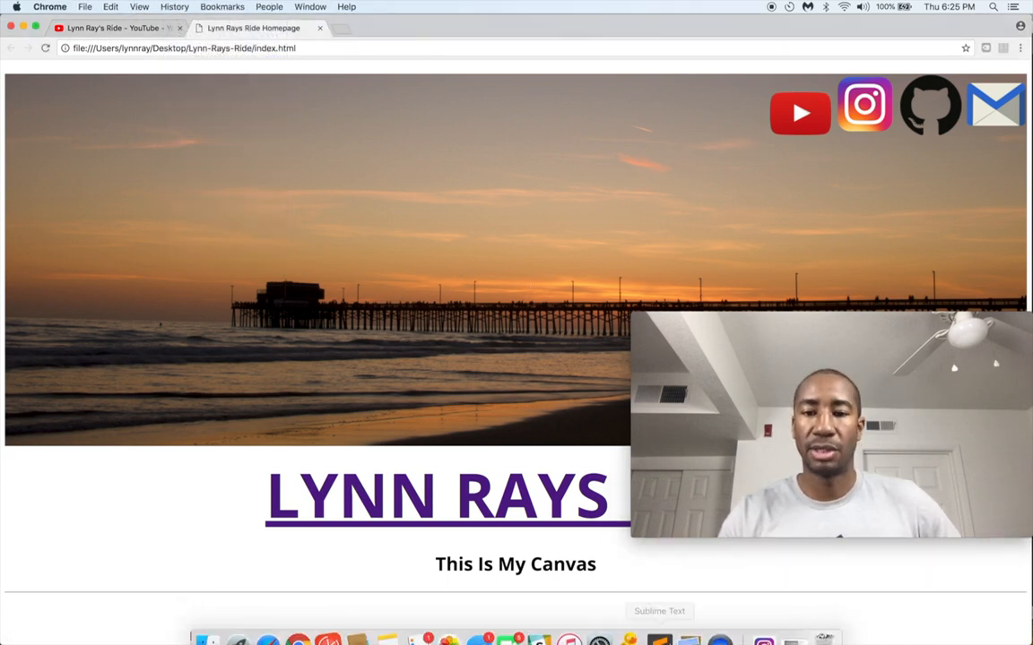
pyautogui.click(659, 611)
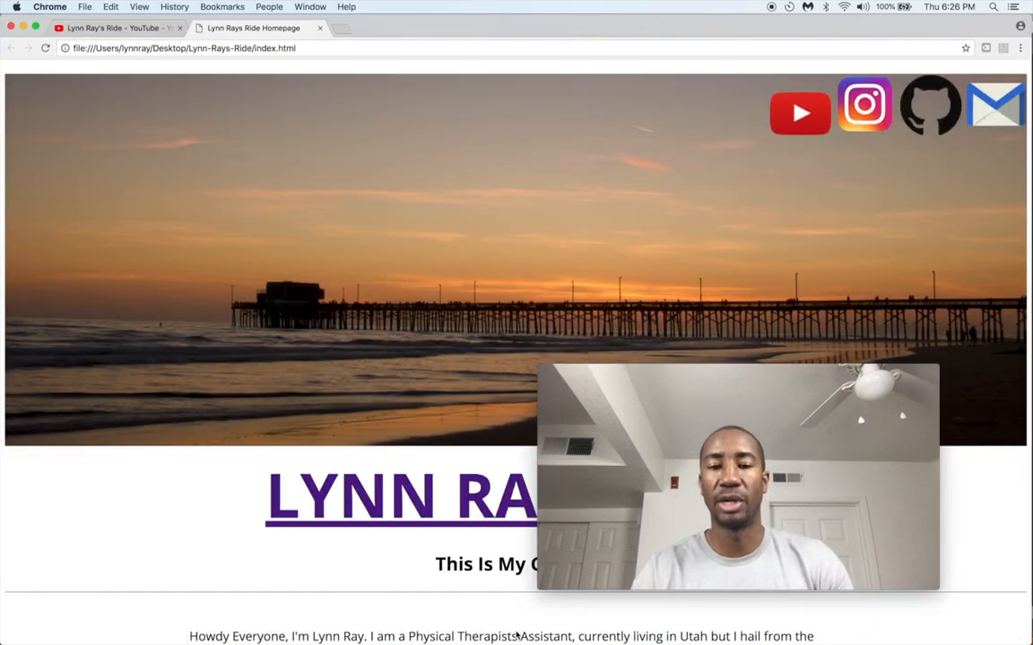
pyautogui.moveTo(793, 125)
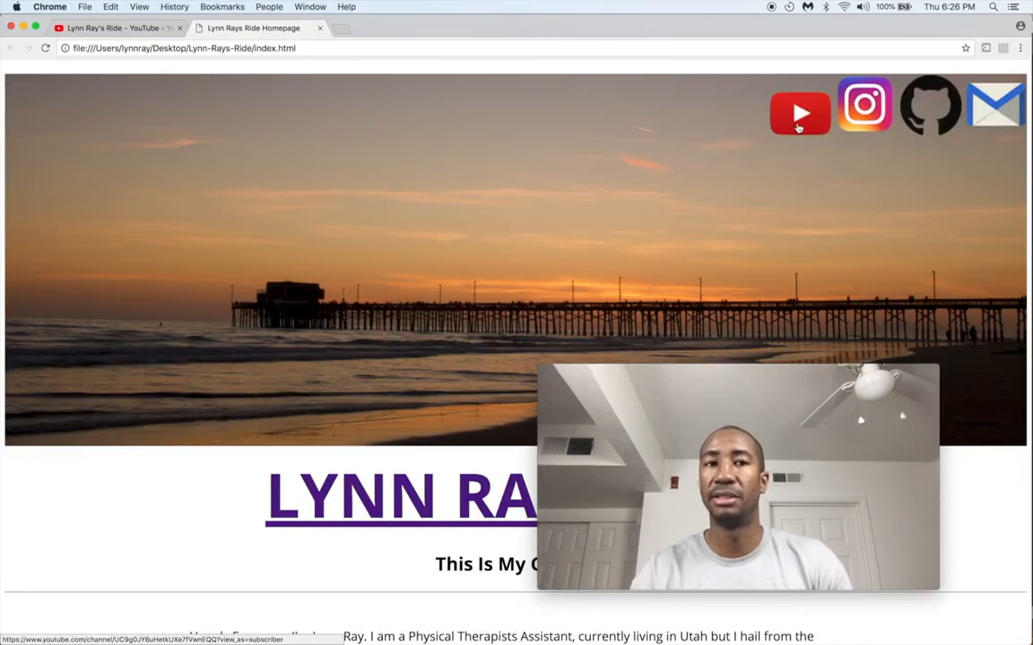
# Launch the YouTube channel and Instagram profile from the banner's social icons, returning to the homepage between
pyautogui.click(796, 115)
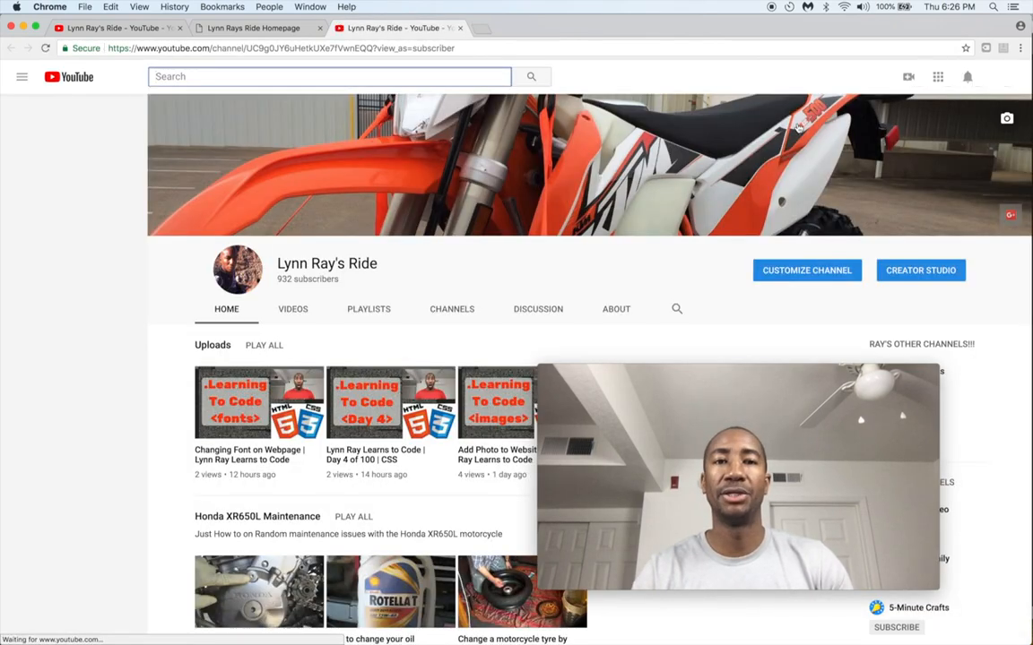
pyautogui.click(255, 29)
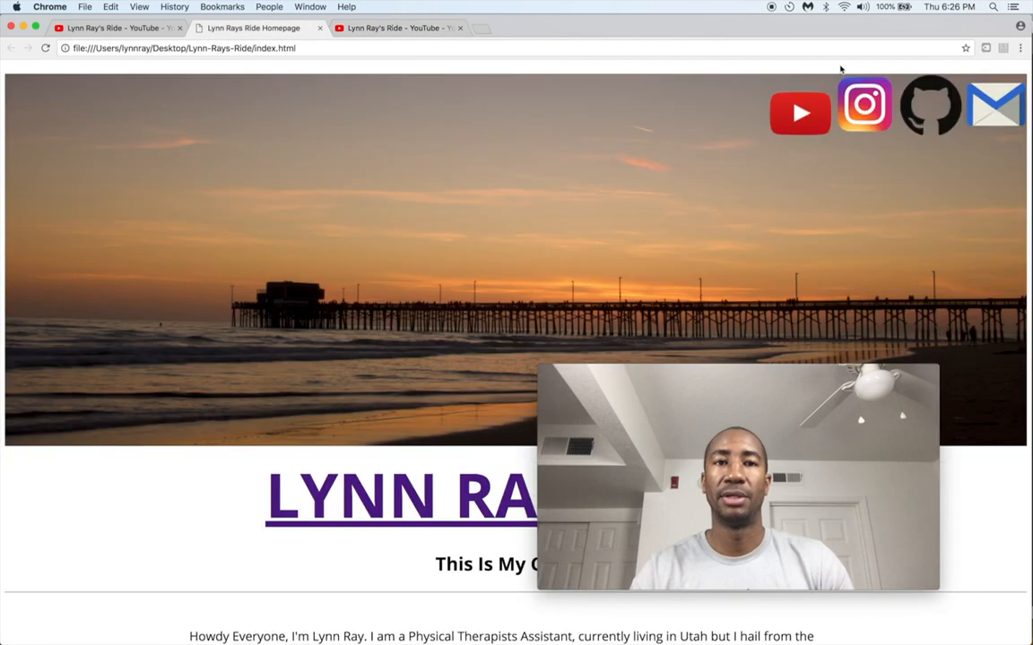
pyautogui.click(867, 111)
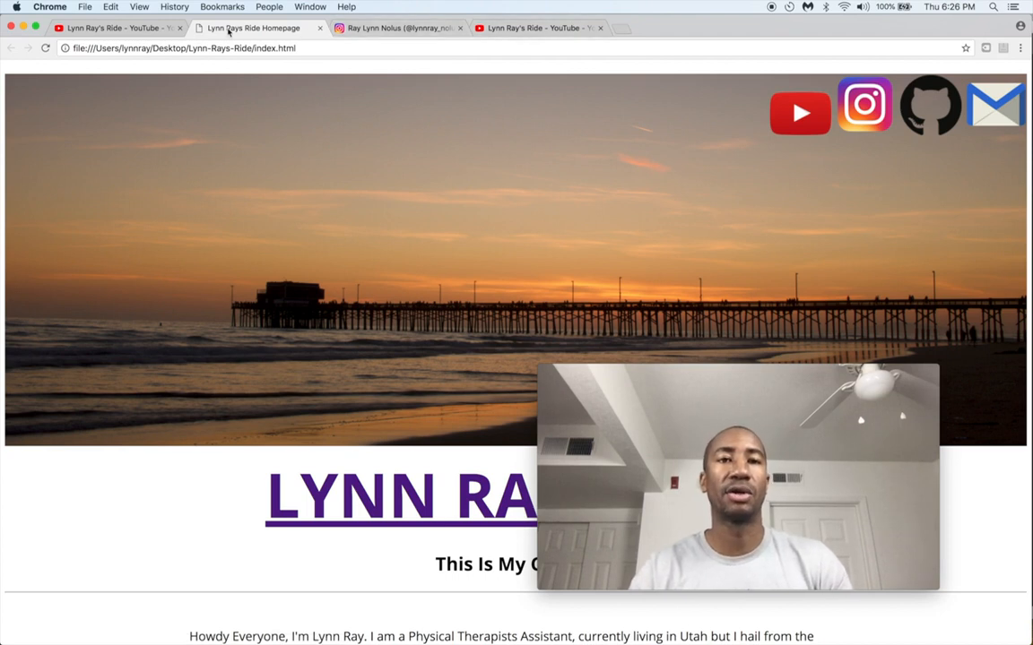
pyautogui.moveTo(413, 29)
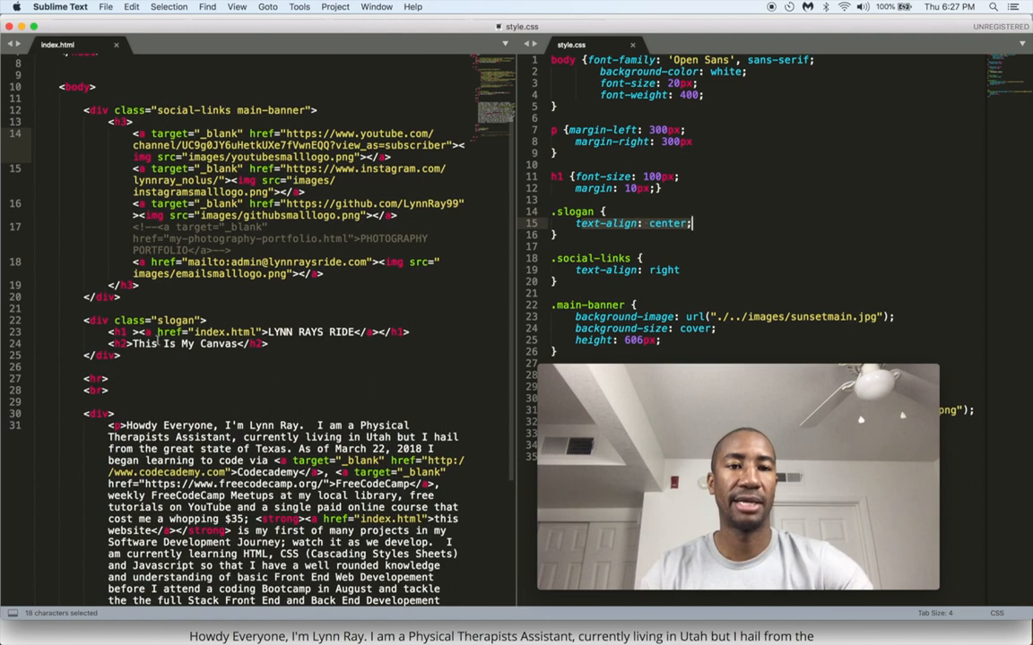
# Scroll through the social-links markup in index.html beside style.css
pyautogui.scroll(-3)
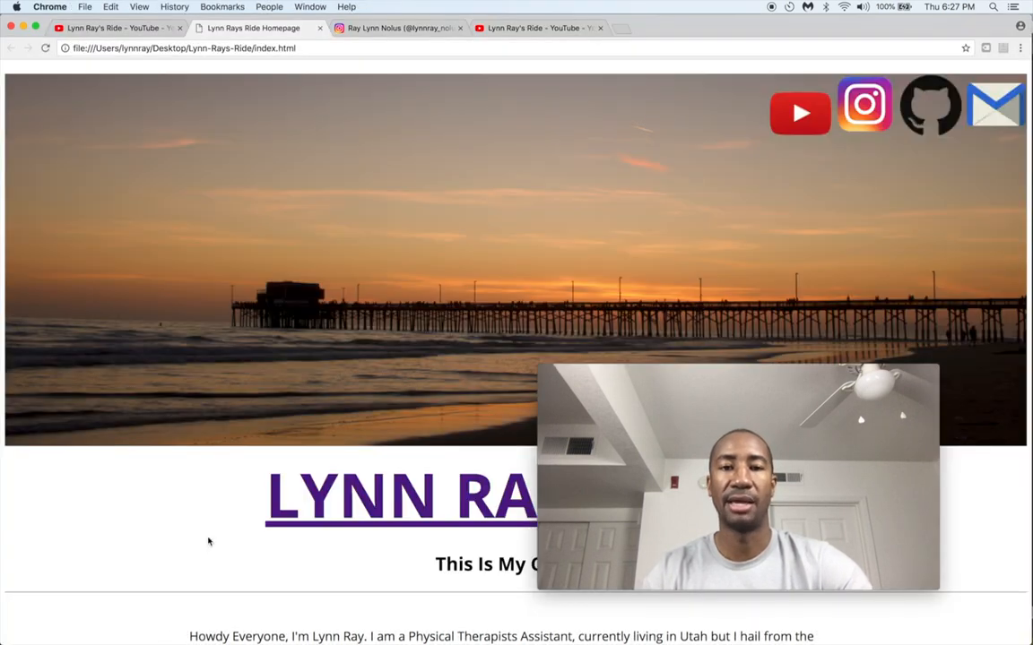
# Scroll down the homepage to the LYNN RAYS RIDE title, welcome paragraph and AIM HIGH heading
pyautogui.scroll(-3)
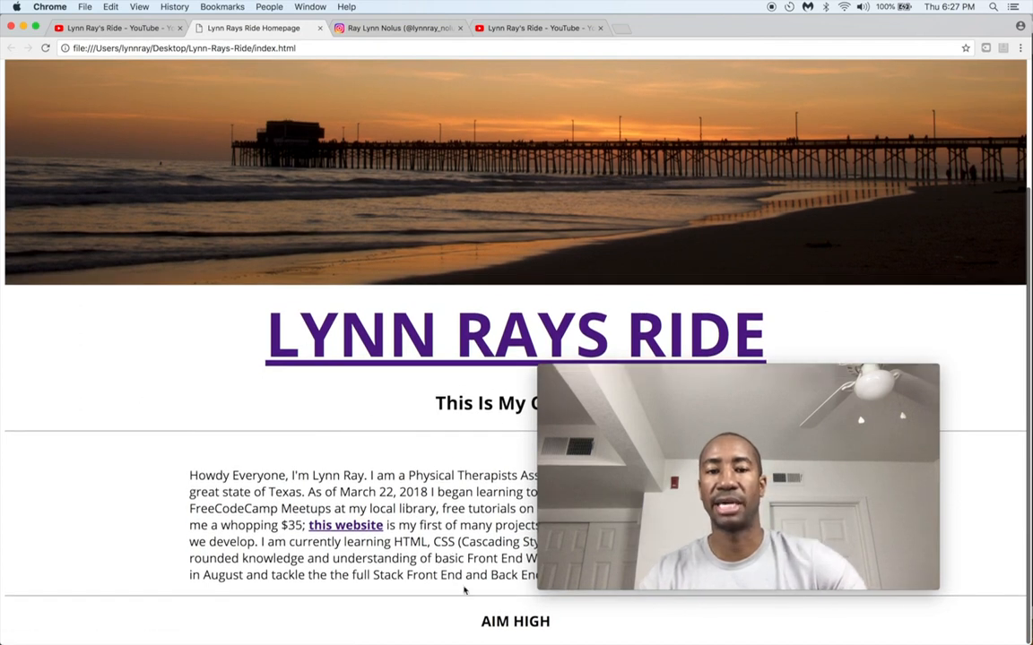
pyautogui.moveTo(656, 634)
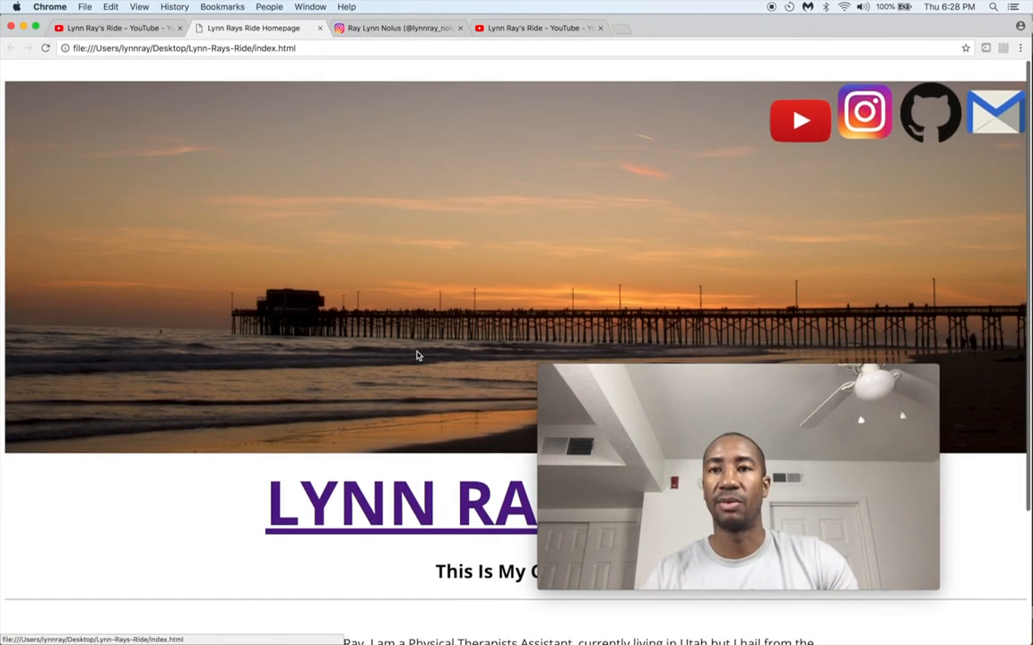
pyautogui.moveTo(940, 107)
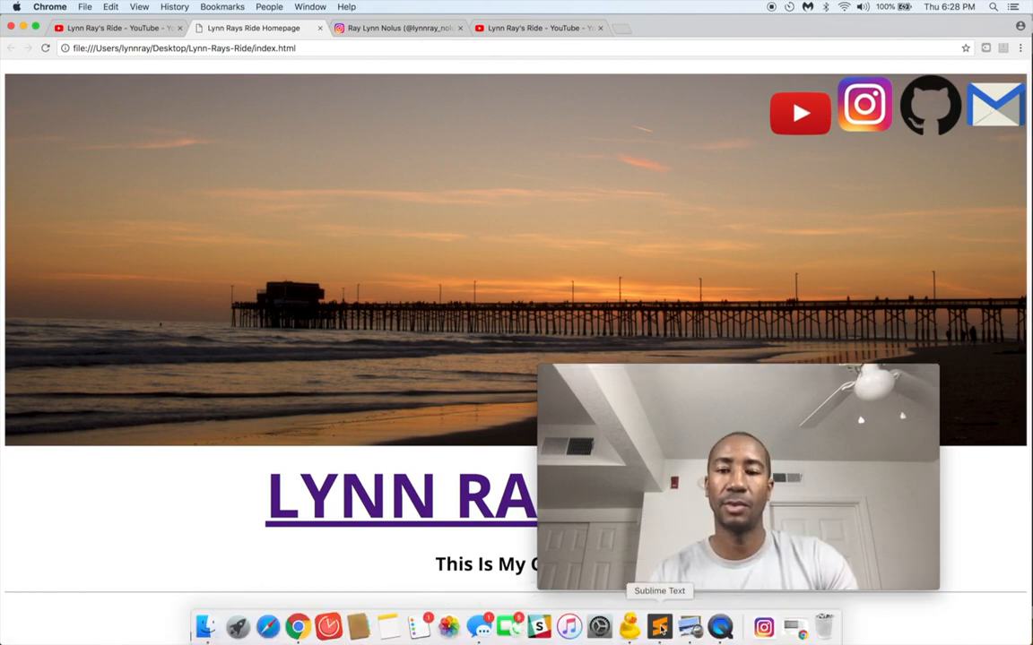
# Return to Sublime Text showing index.html and style.css side by side
pyautogui.click(656, 628)
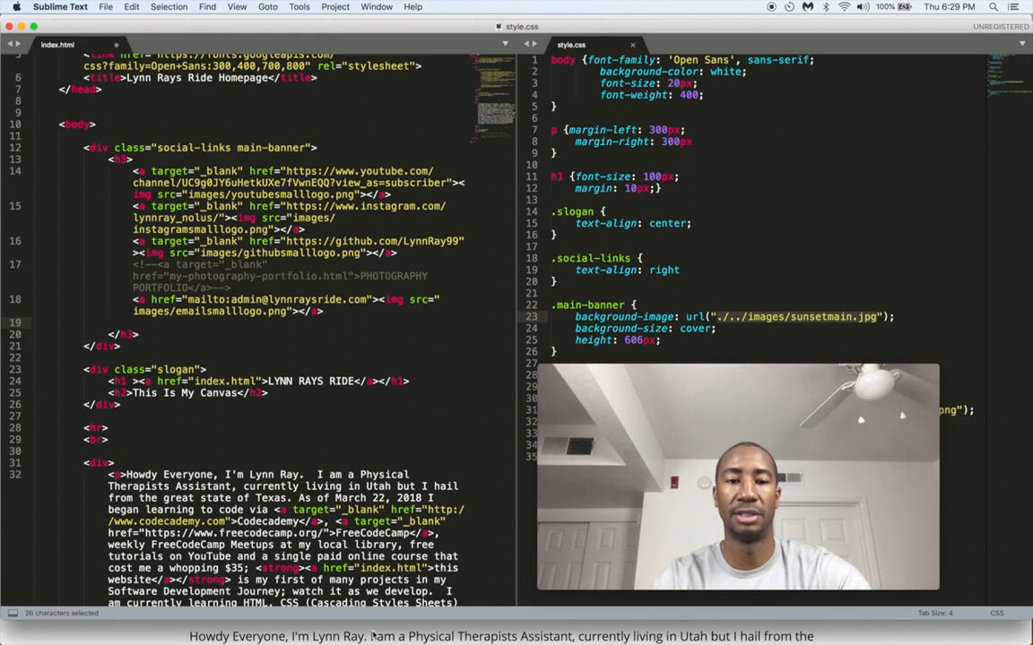
pyautogui.click(743, 316)
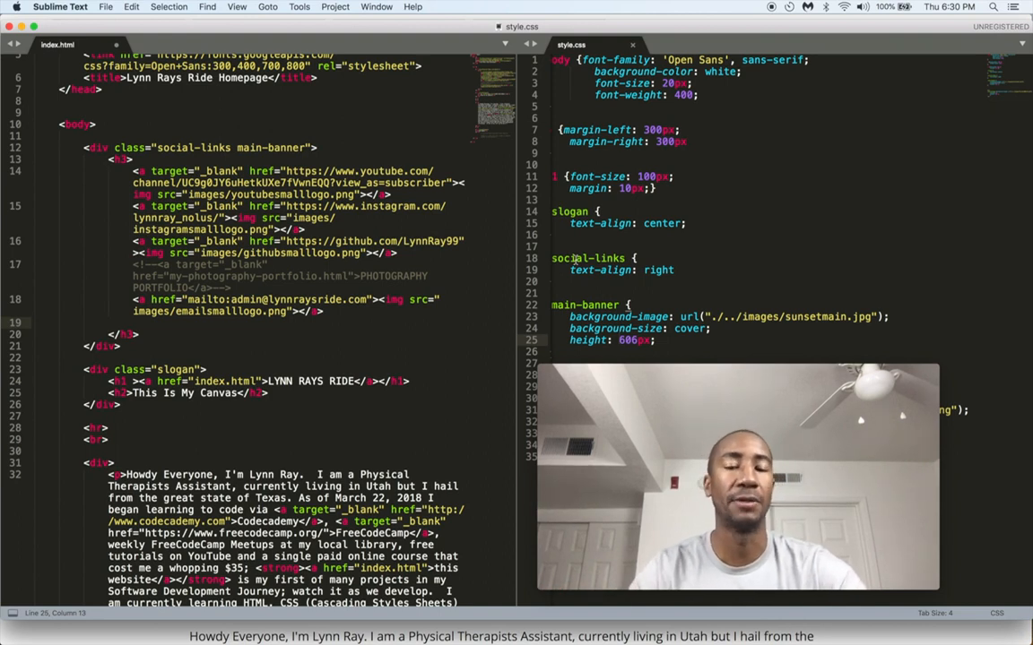
pyautogui.scroll(-3)
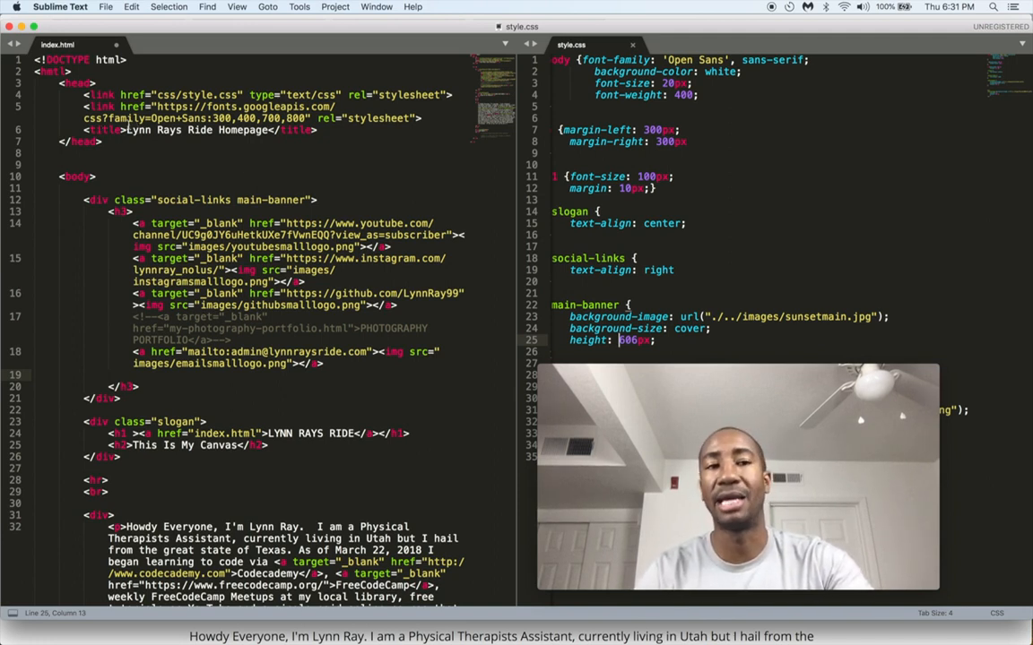
pyautogui.scroll(-3)
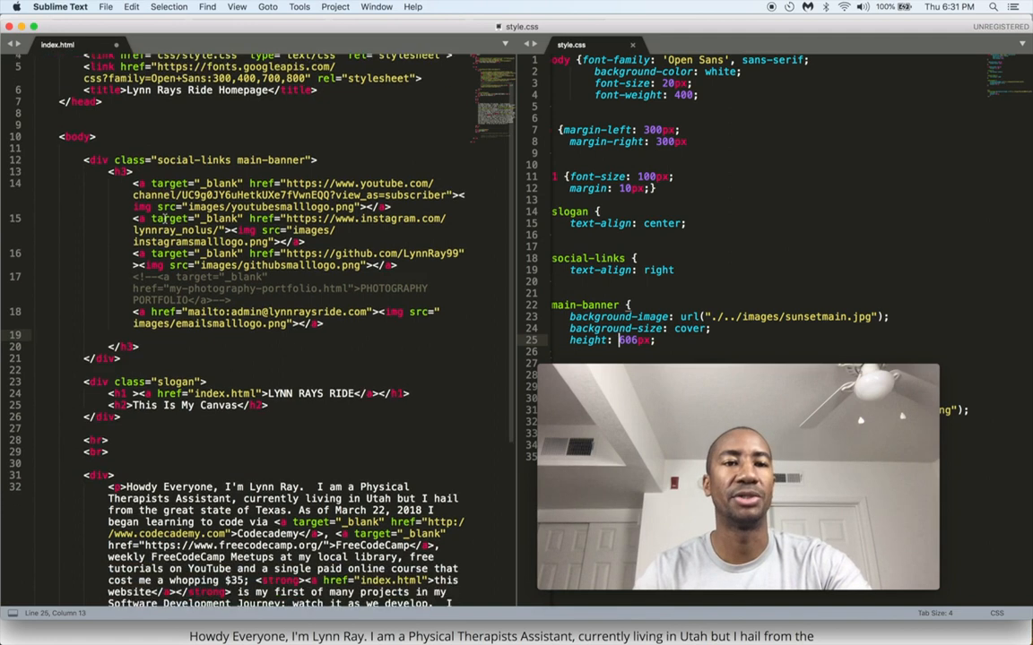
pyautogui.scroll(-3)
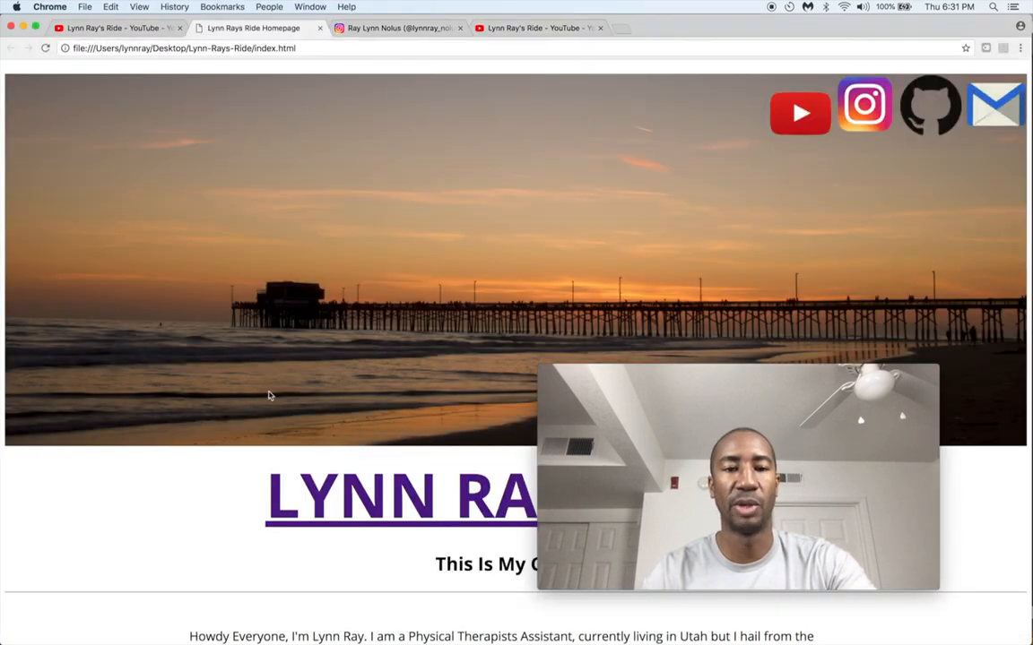
# Review the homepage down to the AIM HIGH heading, then close the Instagram profile tab
pyautogui.scroll(-3)
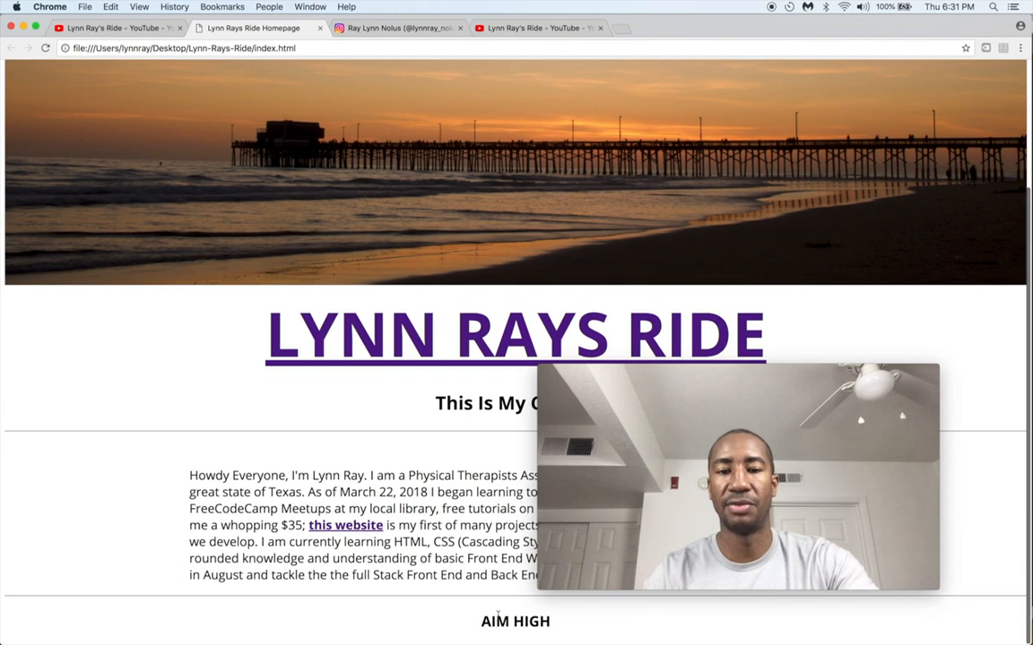
pyautogui.doubleClick(511, 620)
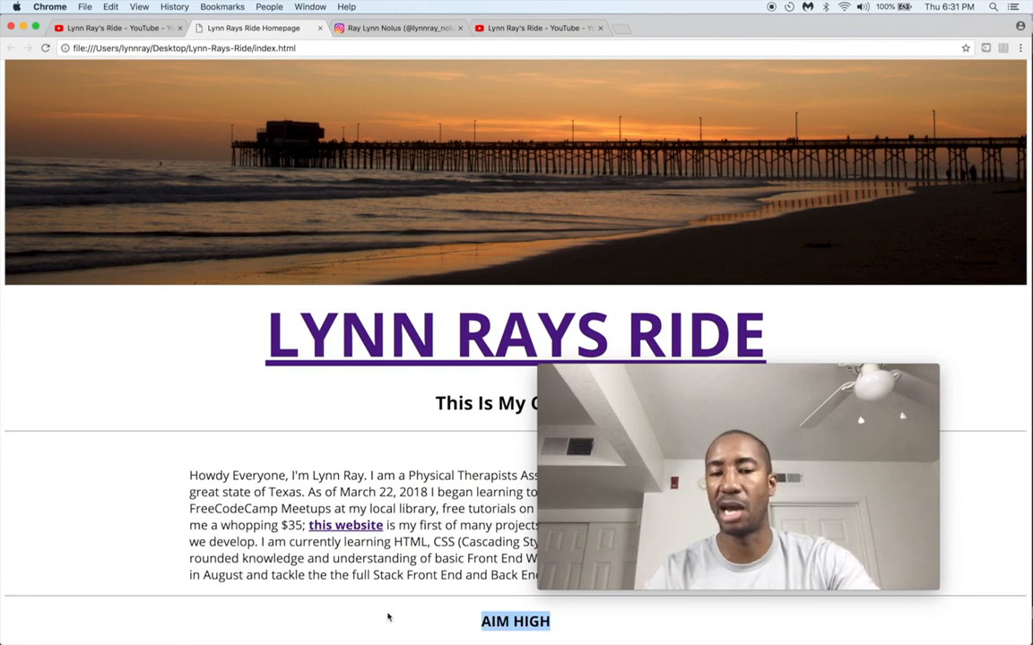
pyautogui.moveTo(32, 627)
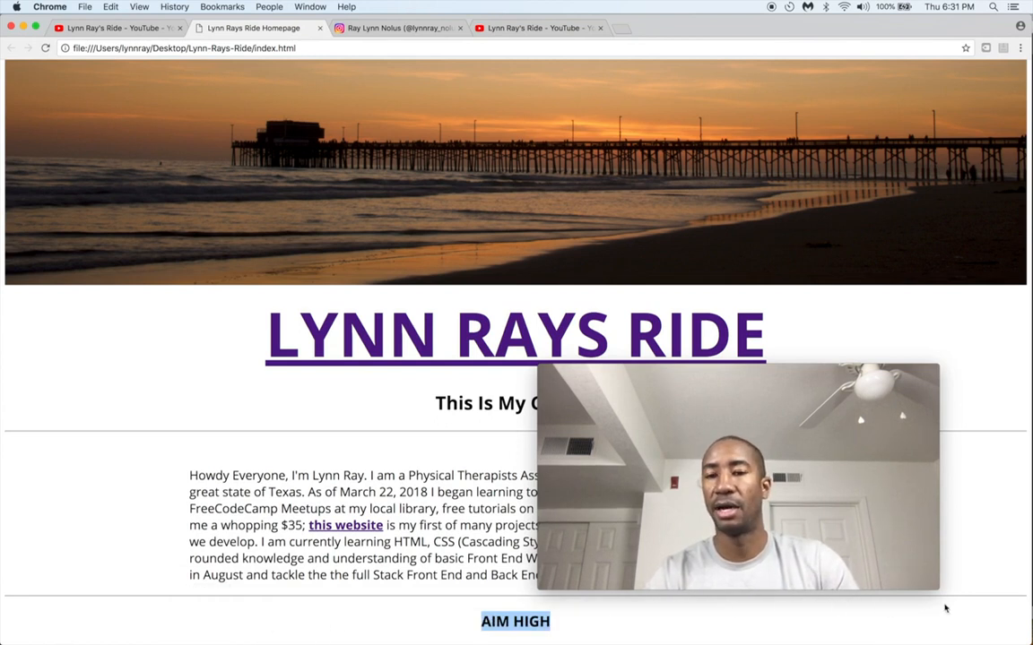
pyautogui.moveTo(893, 307)
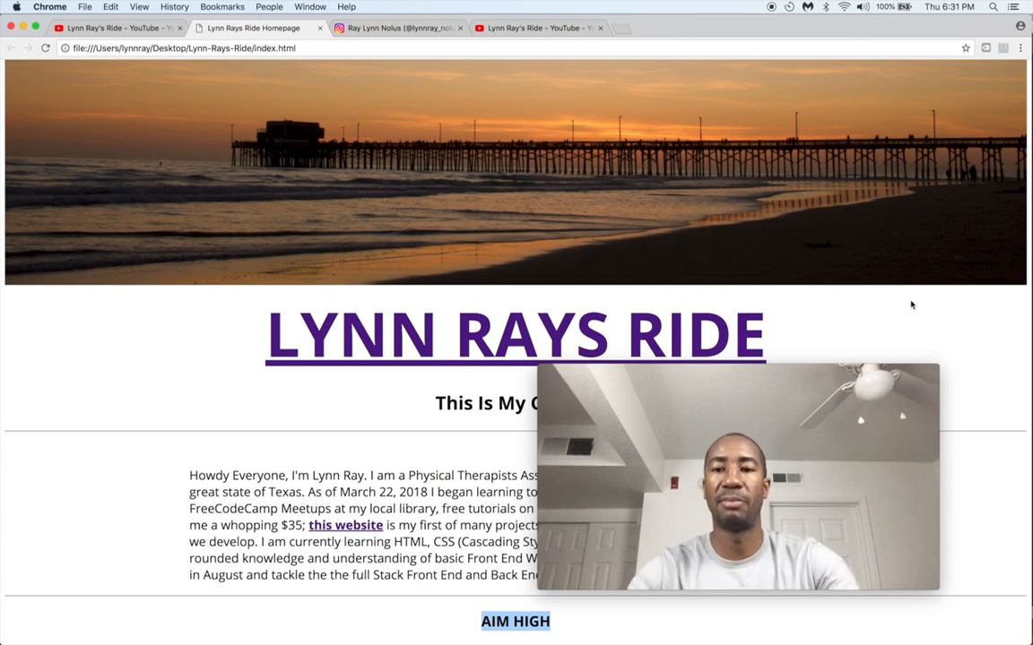
pyautogui.moveTo(218, 326)
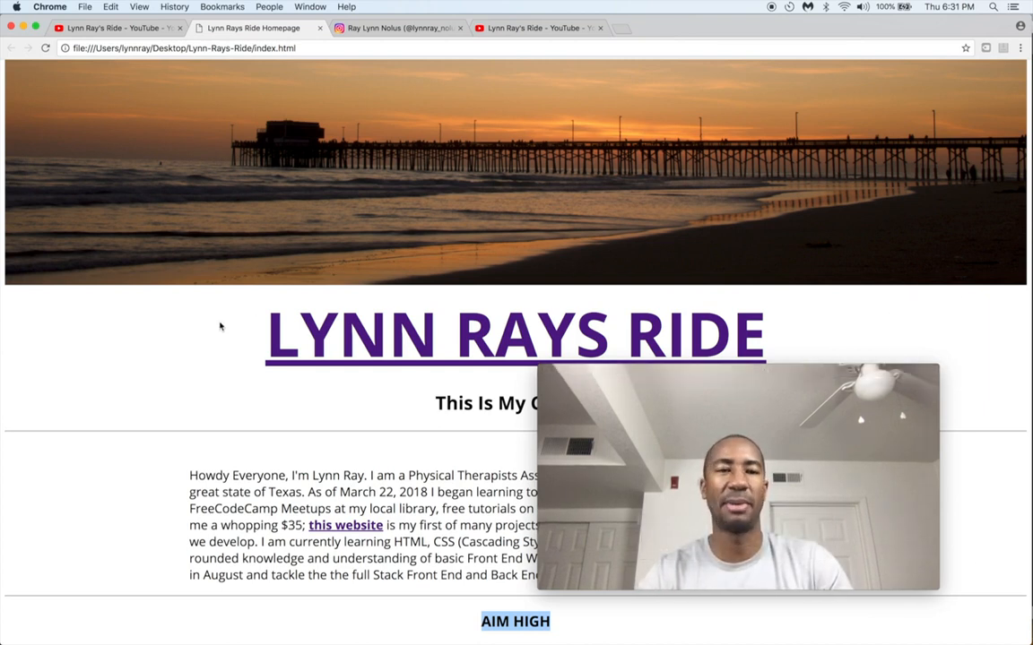
pyautogui.moveTo(104, 481)
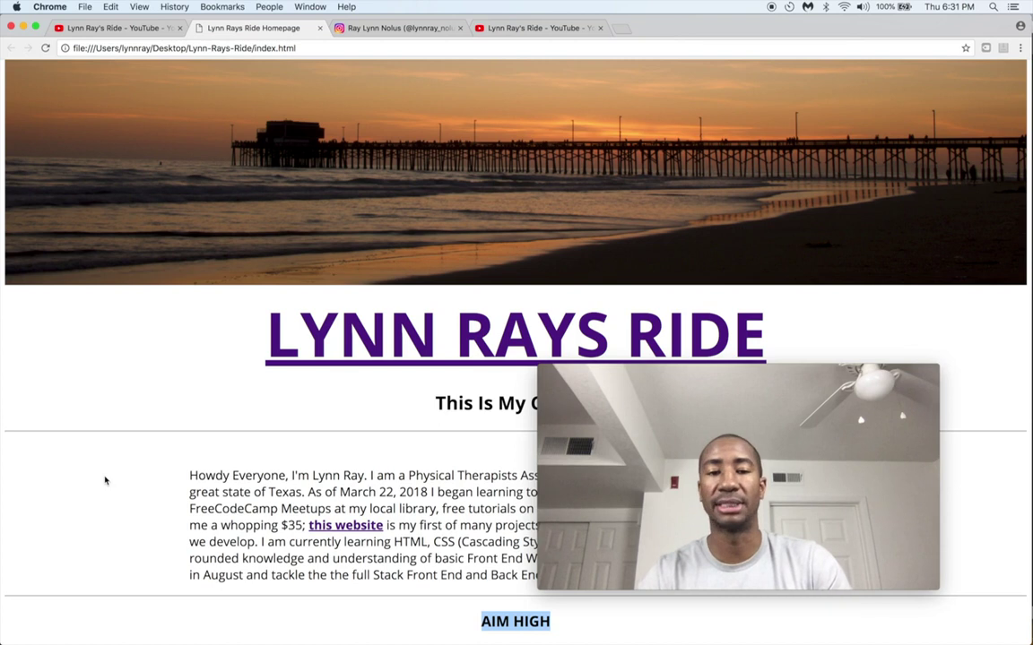
pyautogui.moveTo(127, 457)
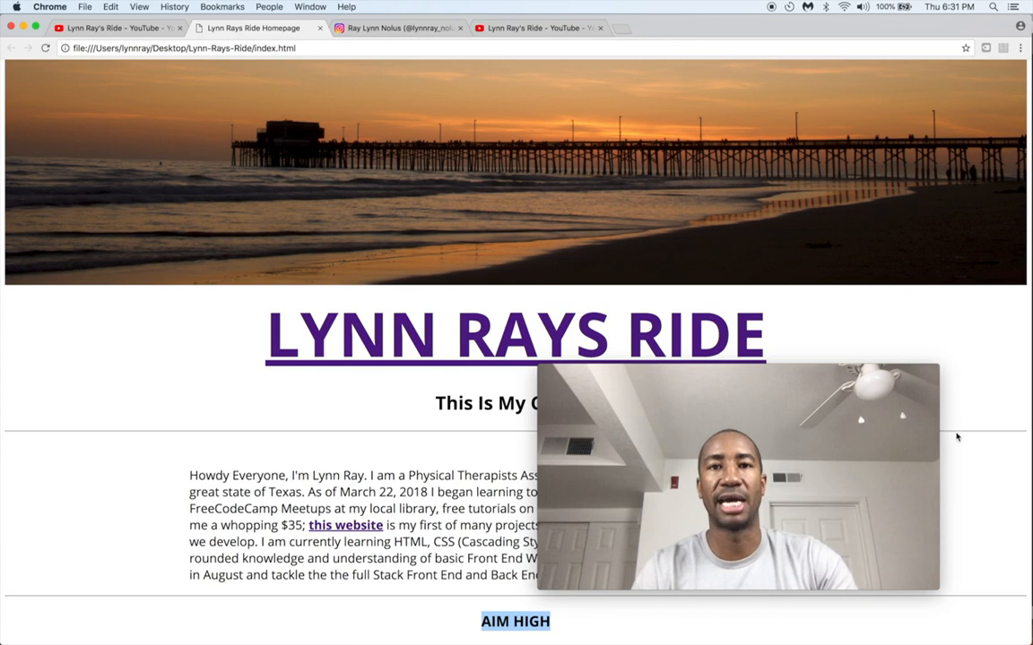
pyautogui.moveTo(940, 353)
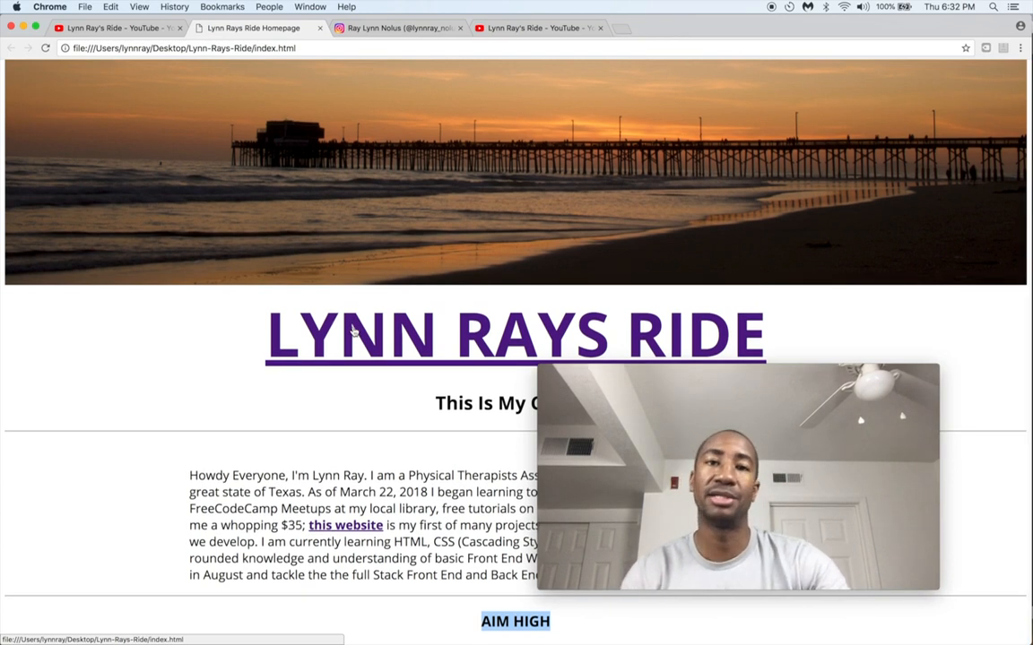
pyautogui.scroll(3)
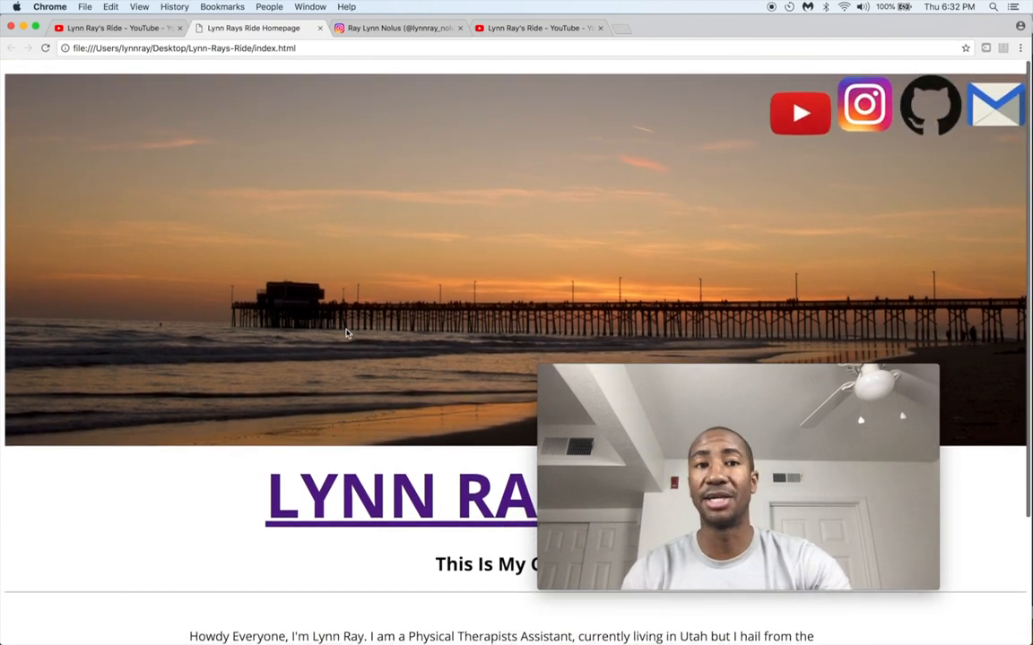
pyautogui.scroll(-3)
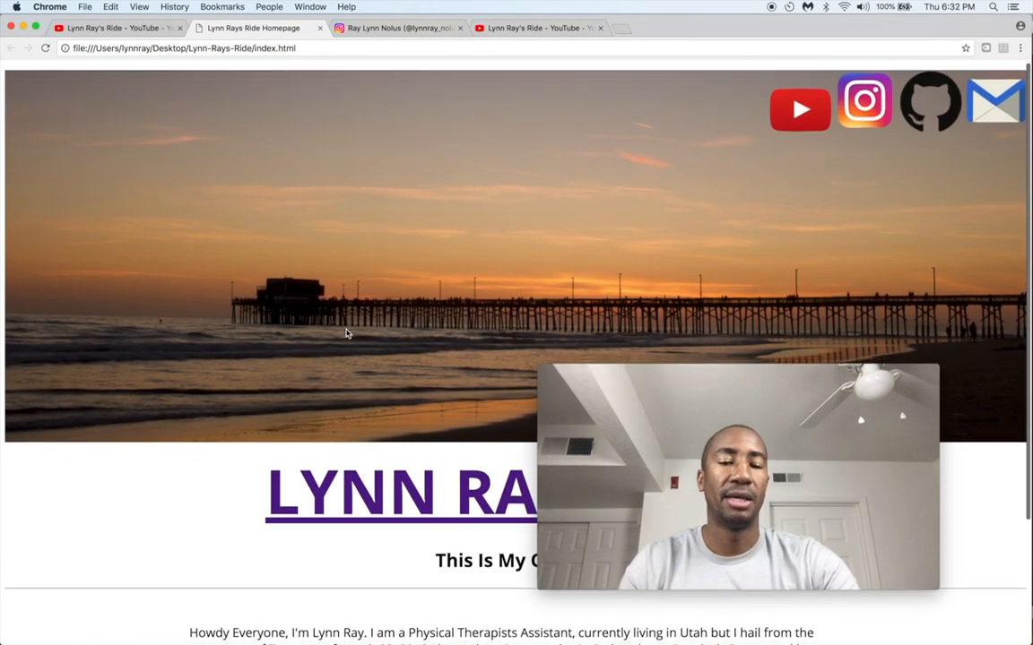
pyautogui.scroll(-3)
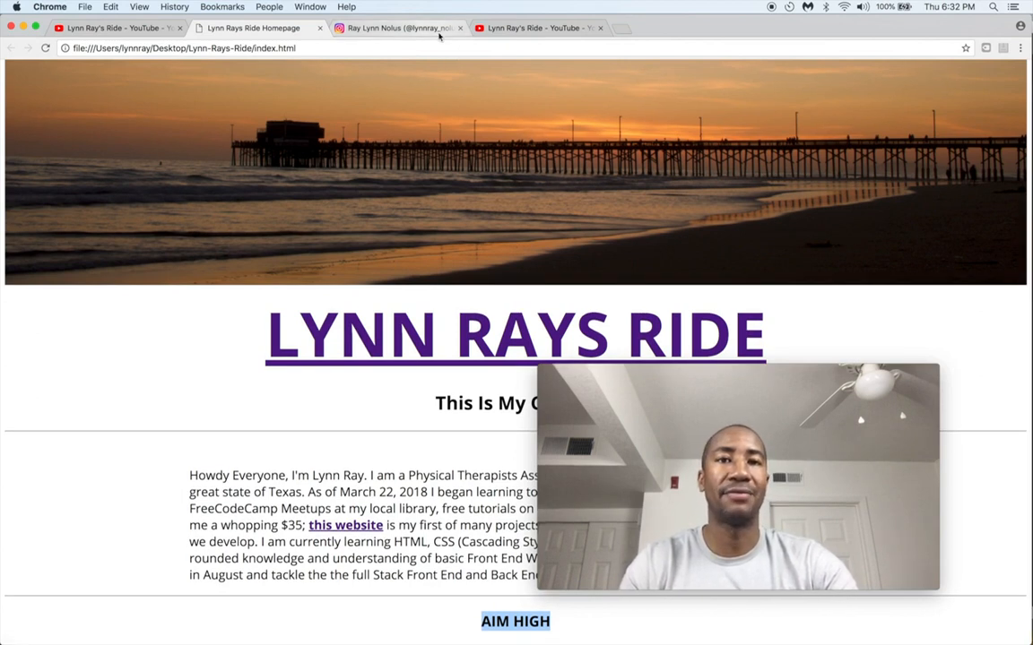
pyautogui.click(470, 29)
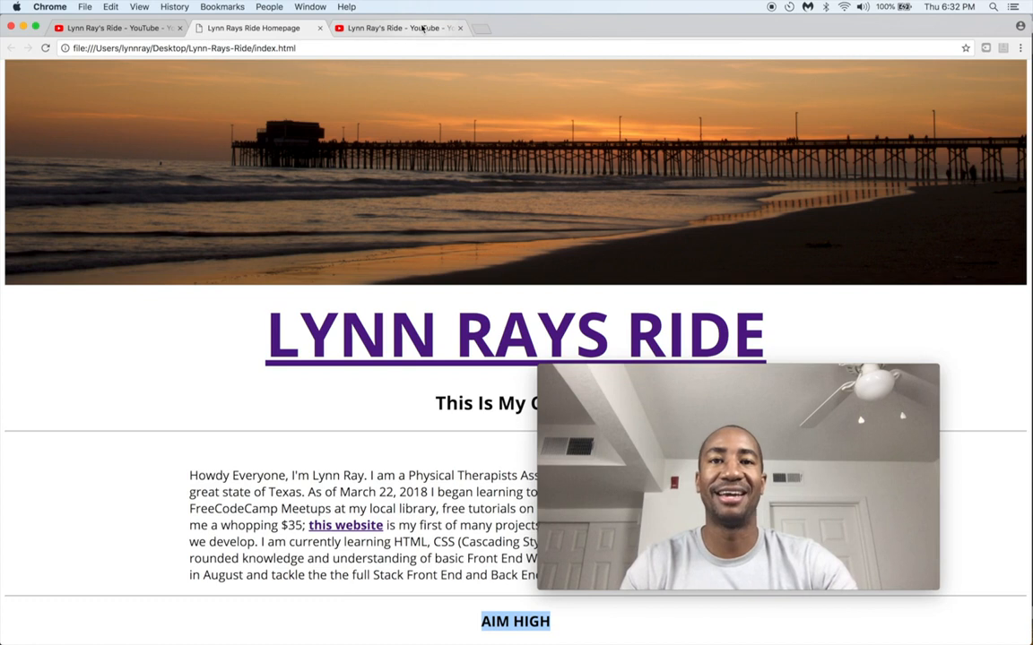
pyautogui.moveTo(425, 355)
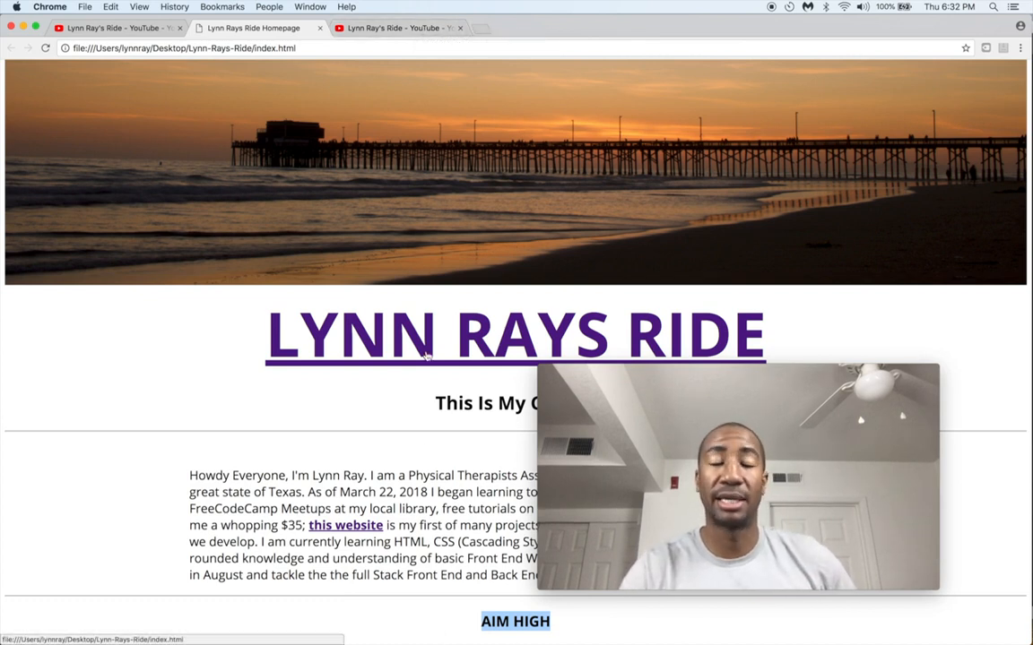